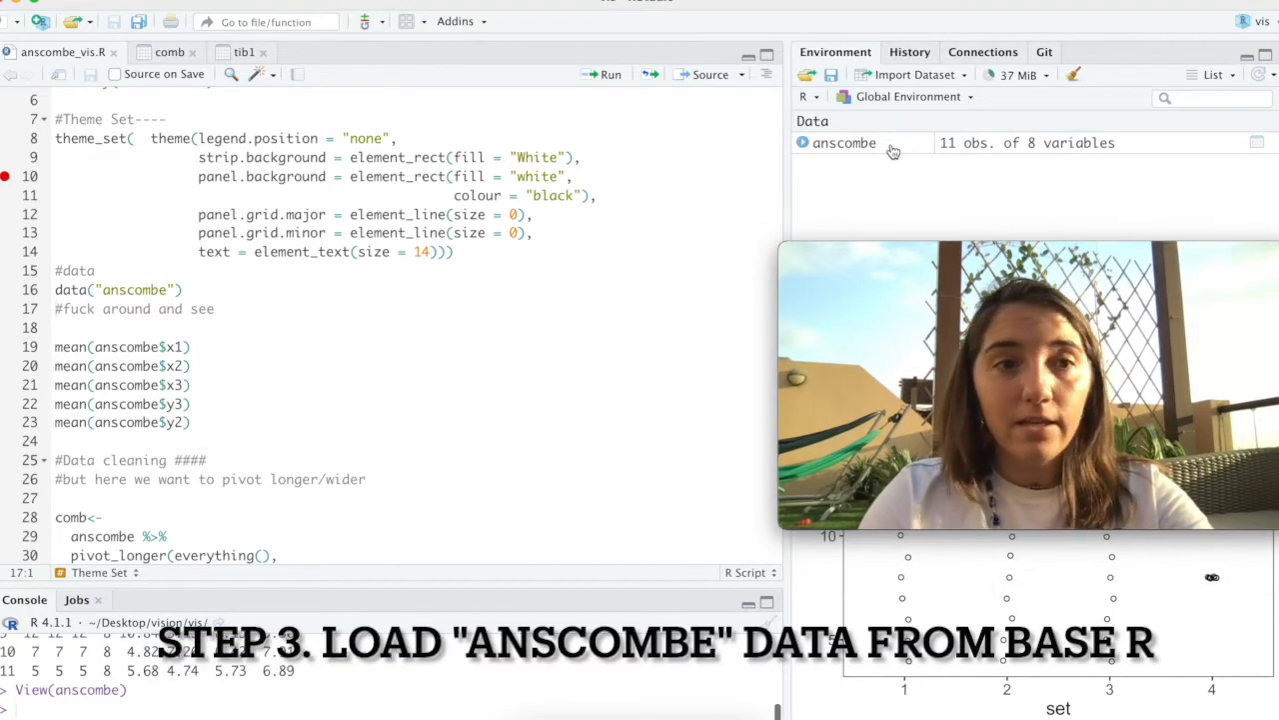
Step: View the anscombe table, then compute the column means (9, 9, 7.5, 7.500909)
click(844, 141)
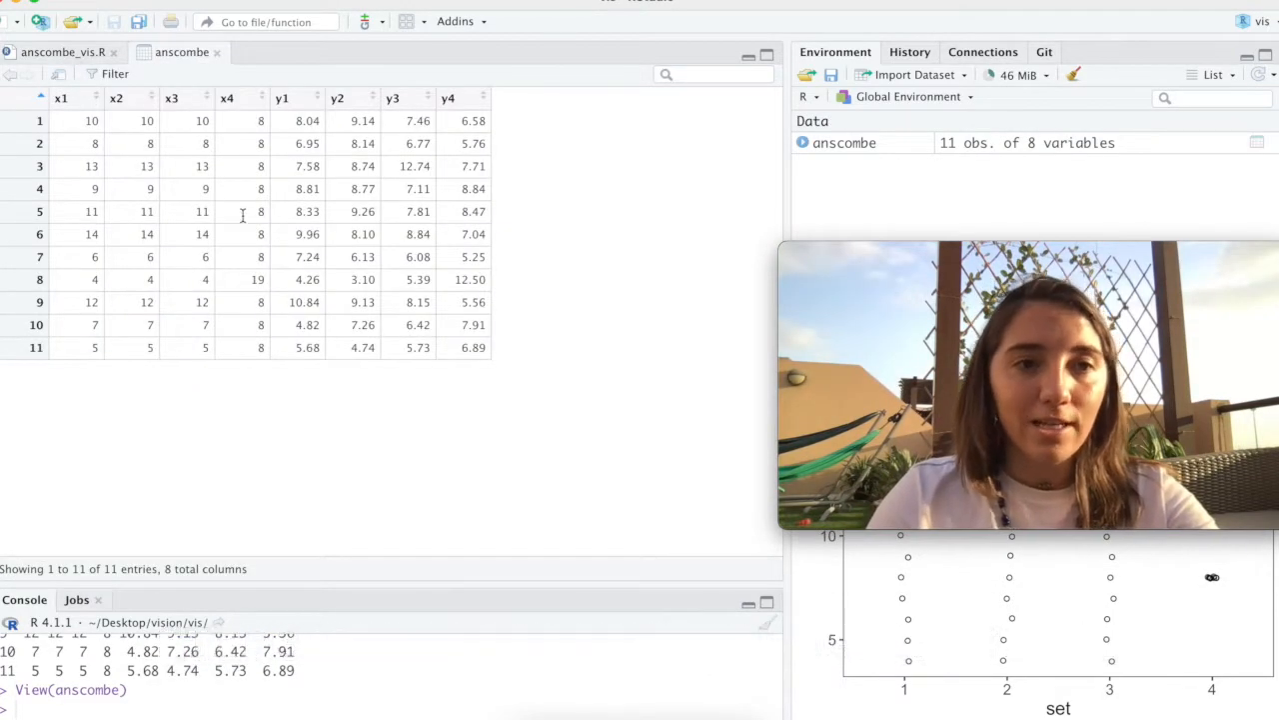
click(60, 52)
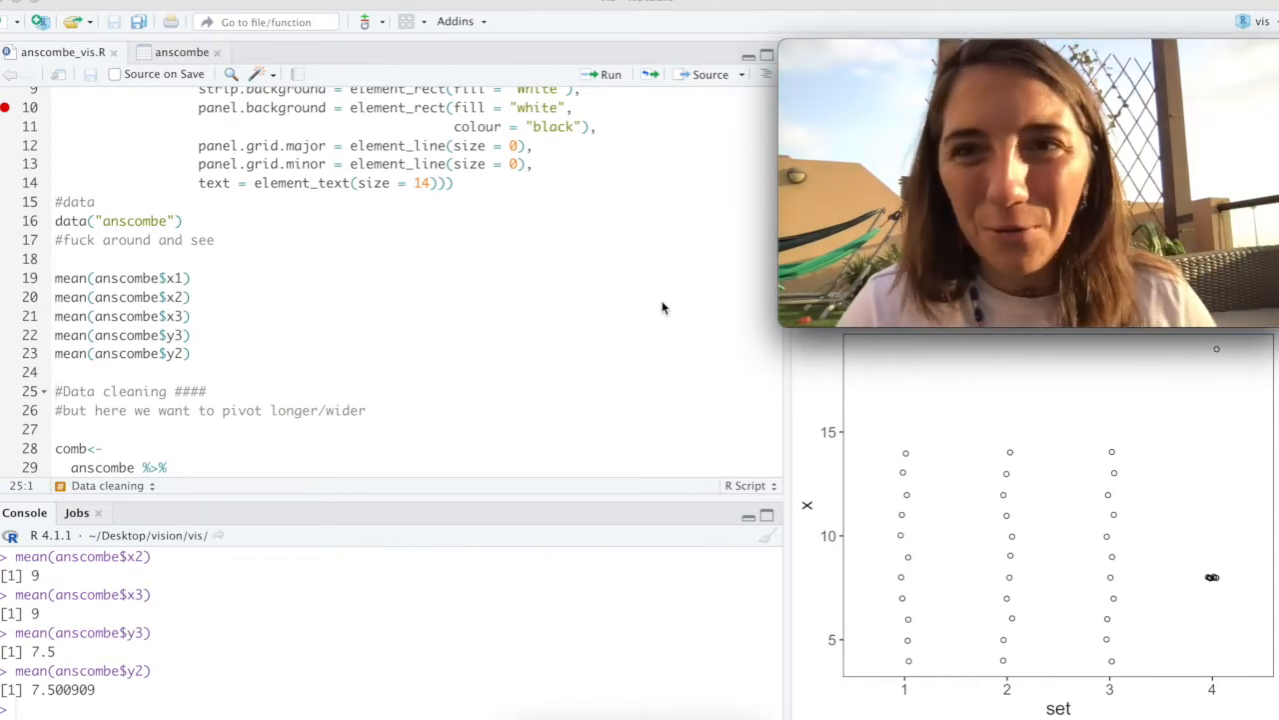
scroll(down, 3)
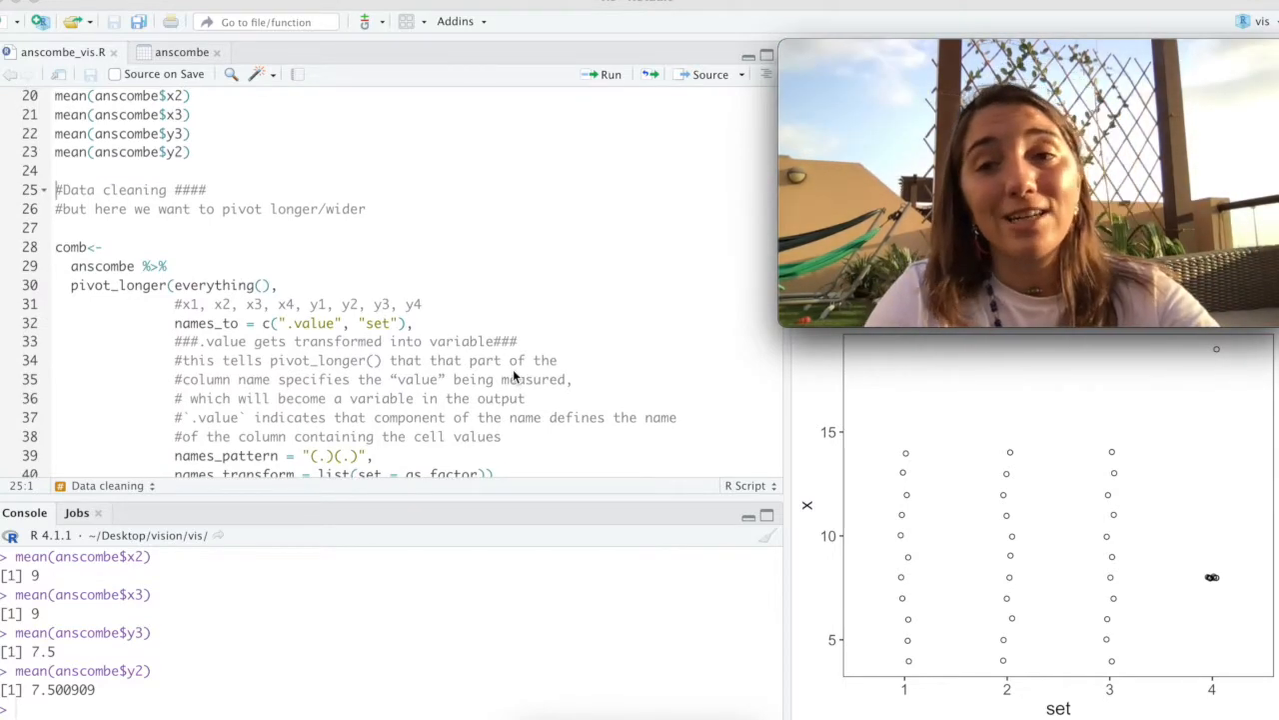
Step: Scroll the script down to the data-cleaning section with the pivot_longer code
scroll(down, 3)
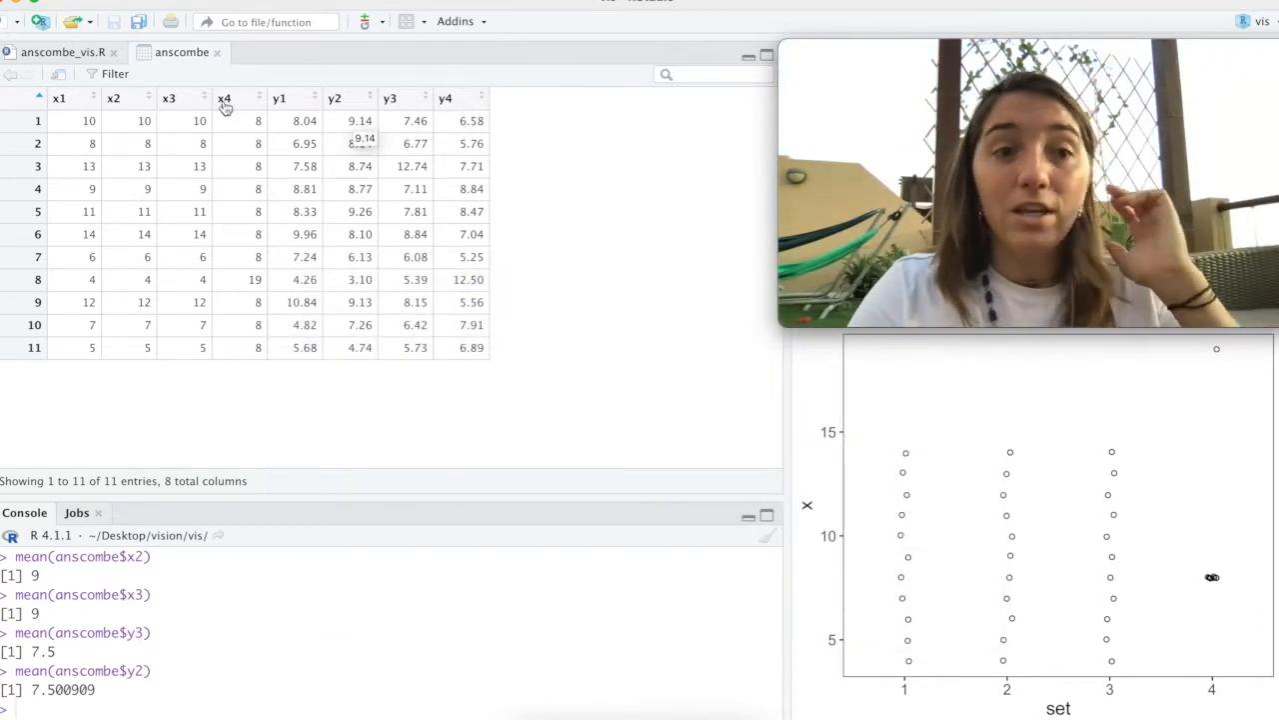
mouse_move(112, 120)
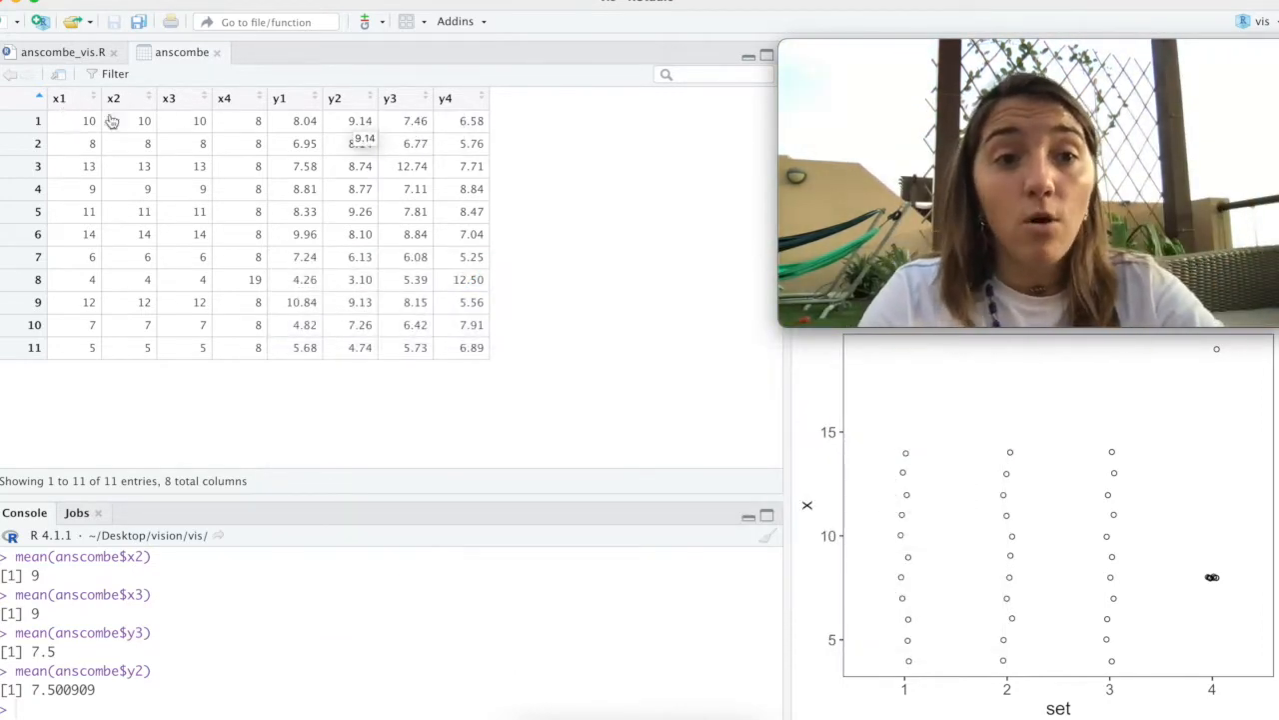
mouse_move(334, 325)
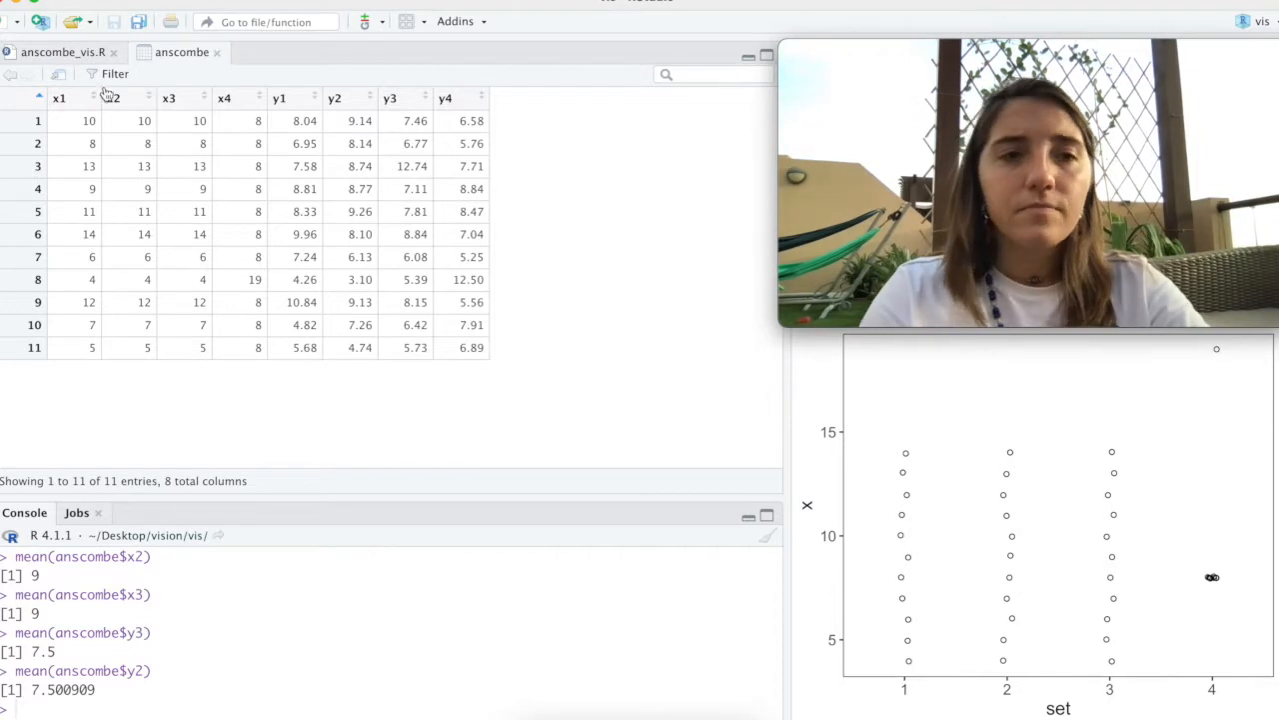
click(180, 53)
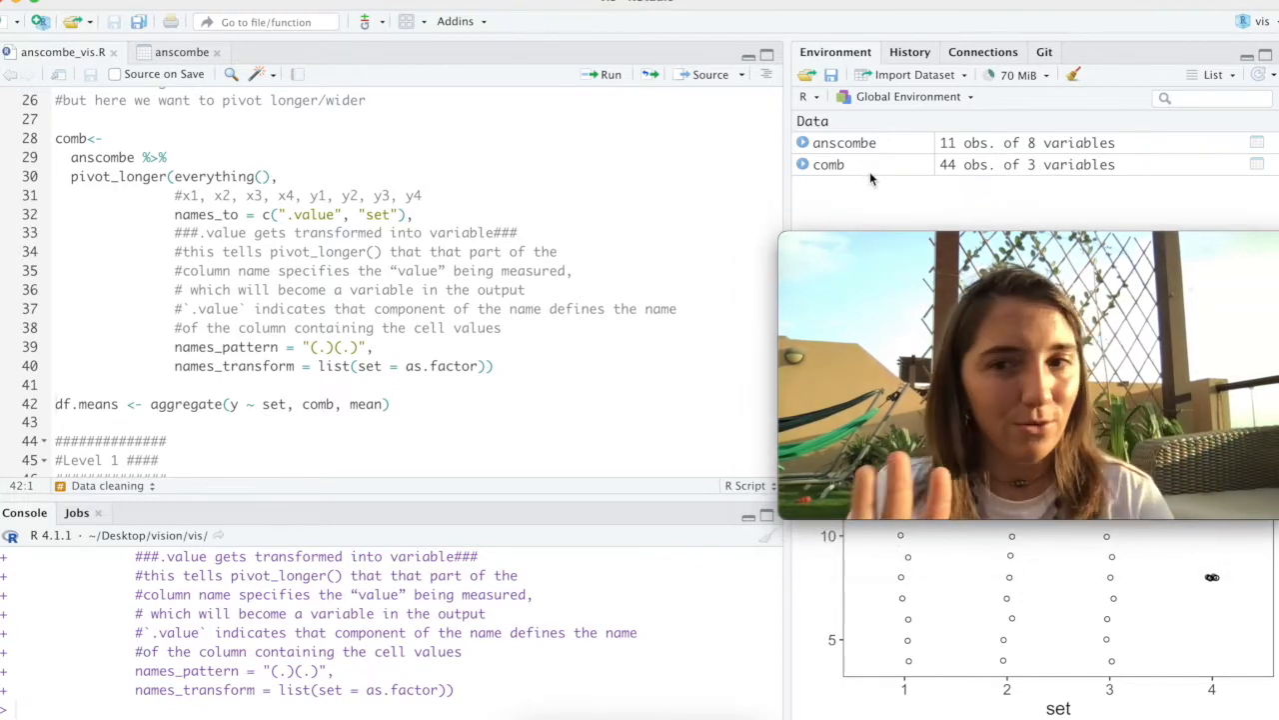
Step: View the comb table with its rows sorted by set
click(829, 164)
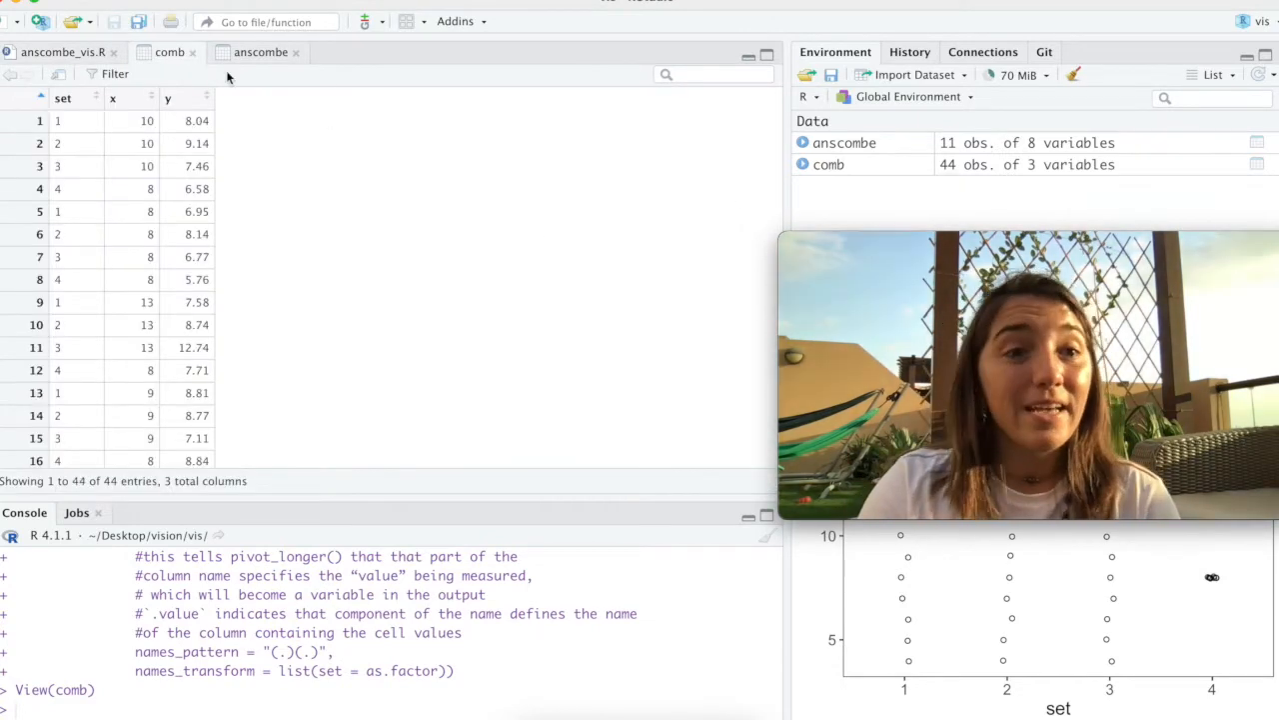
click(66, 100)
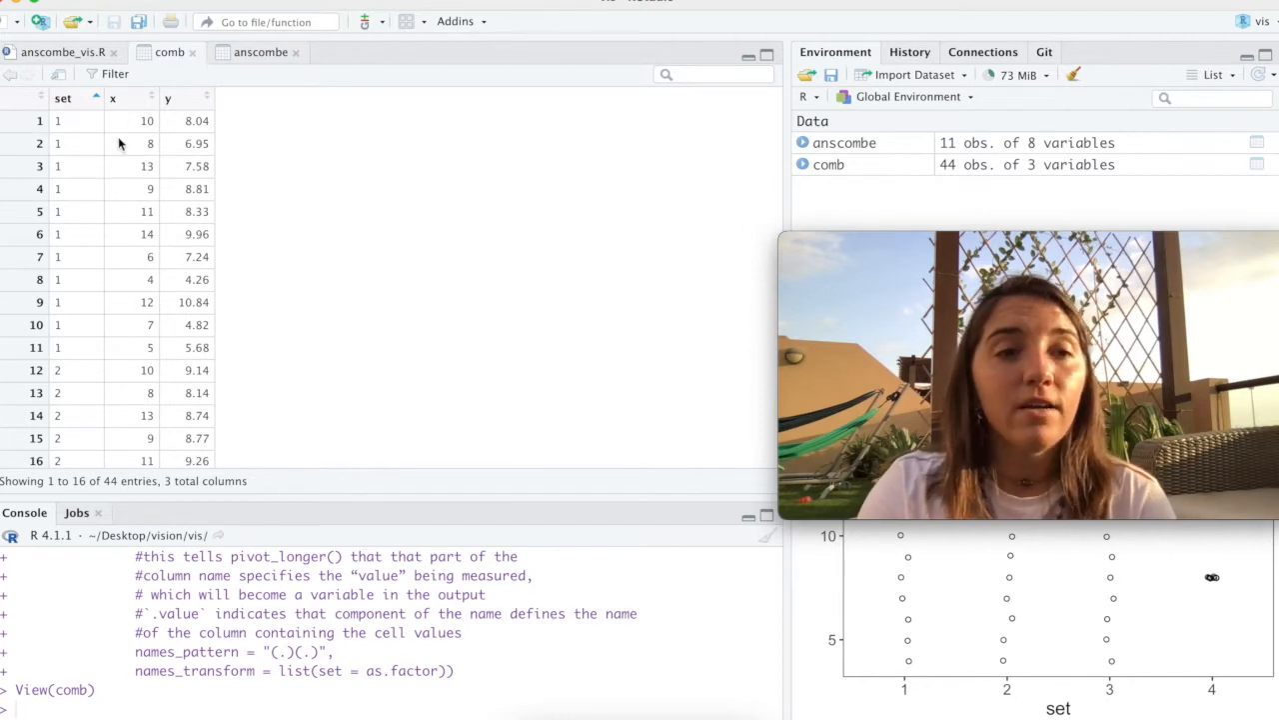
mouse_move(112, 324)
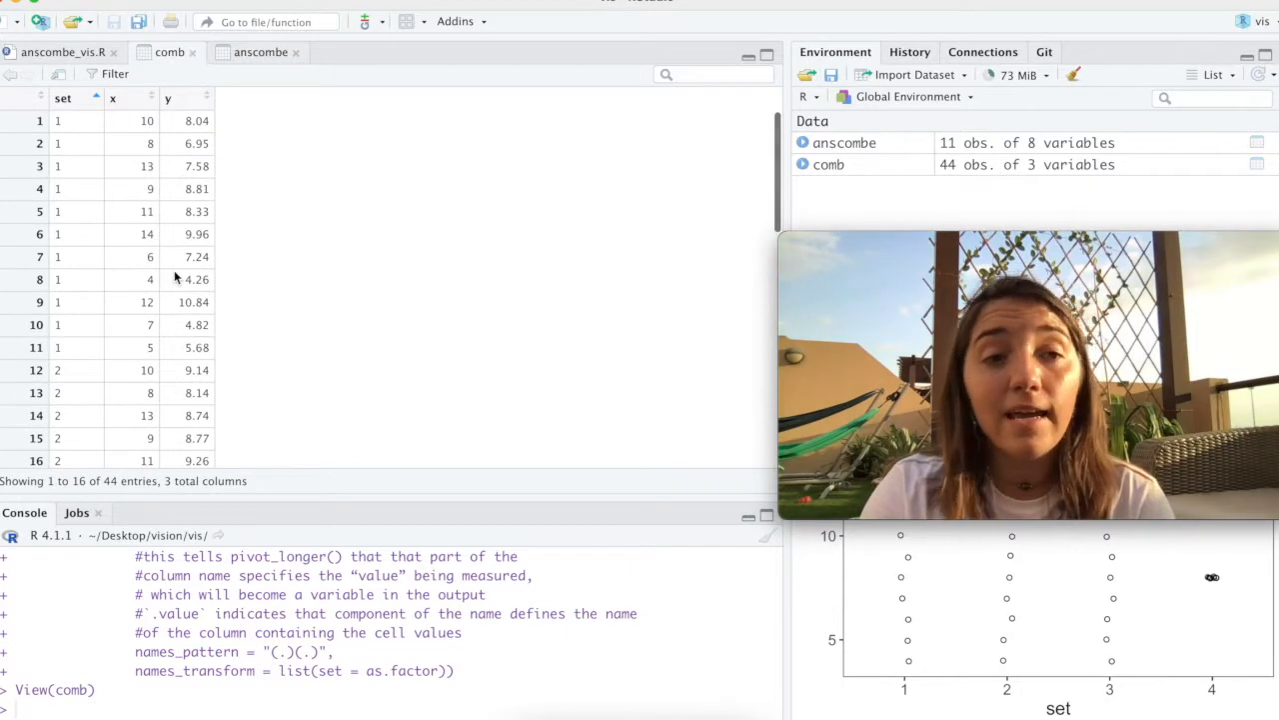
mouse_move(136, 287)
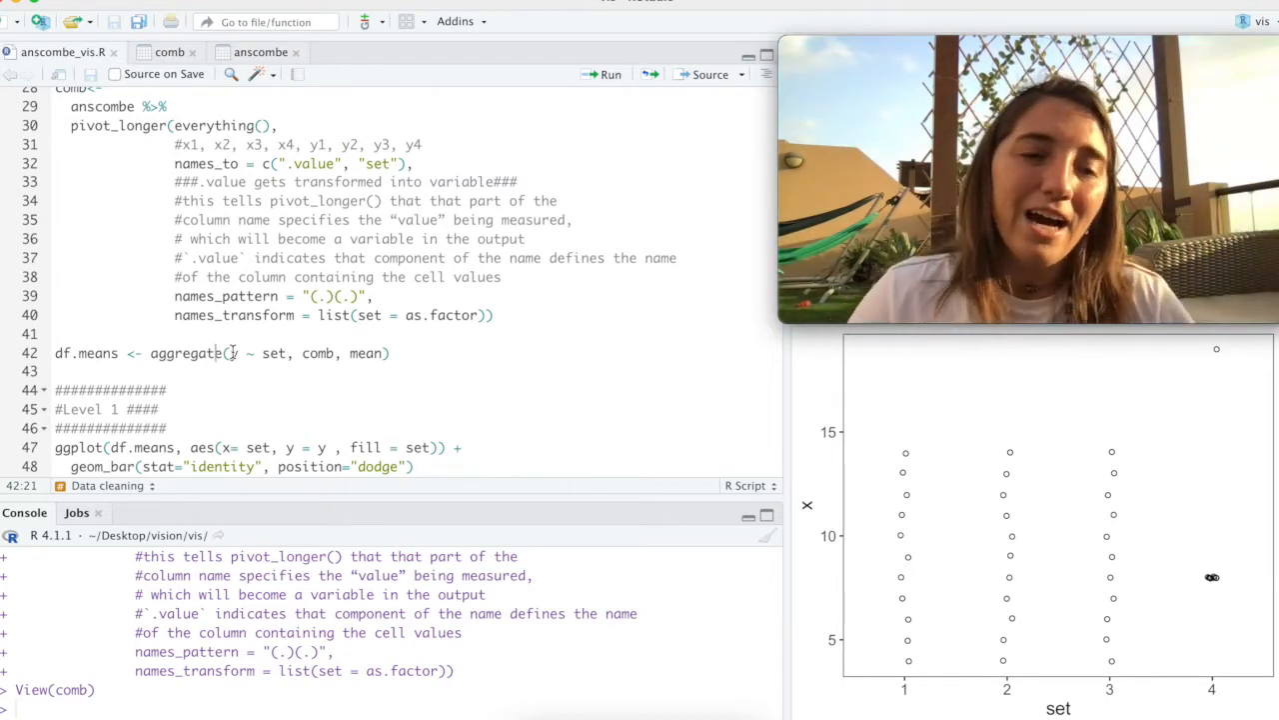
Step: Highlight the aggregate call on line 42, then move to the Level 1 bar plot code
double_click(273, 352)
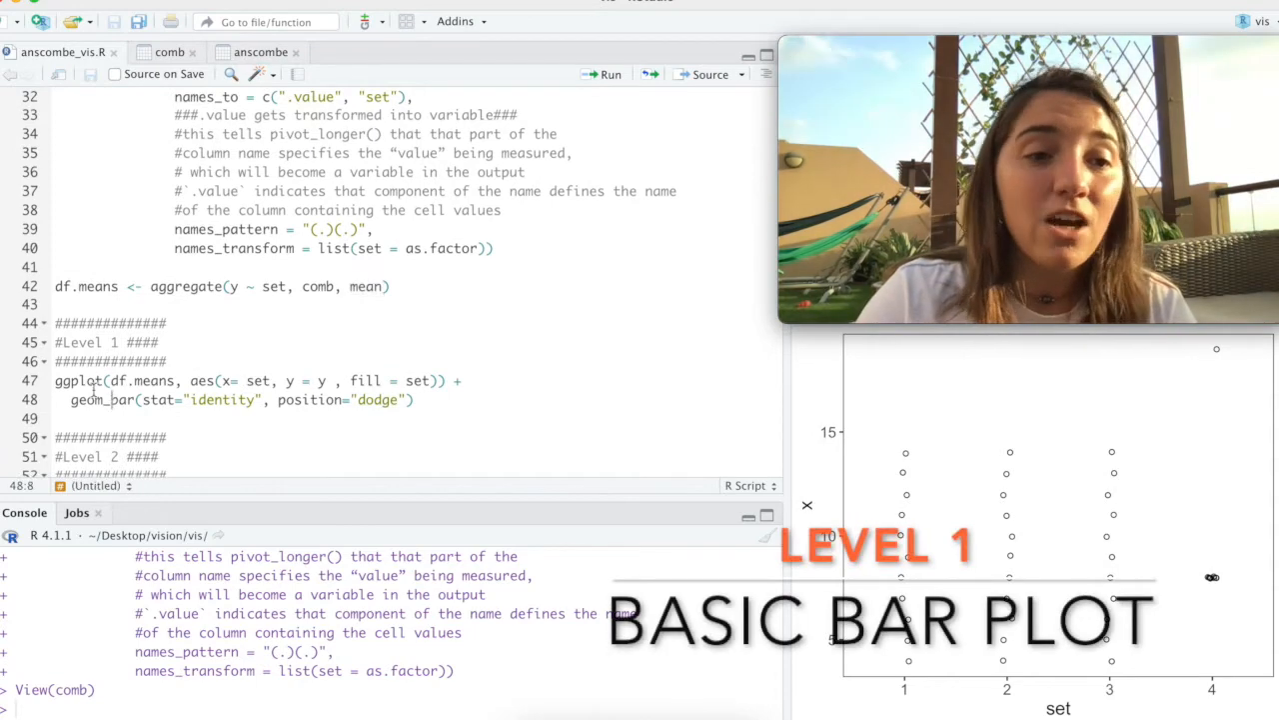
click(603, 74)
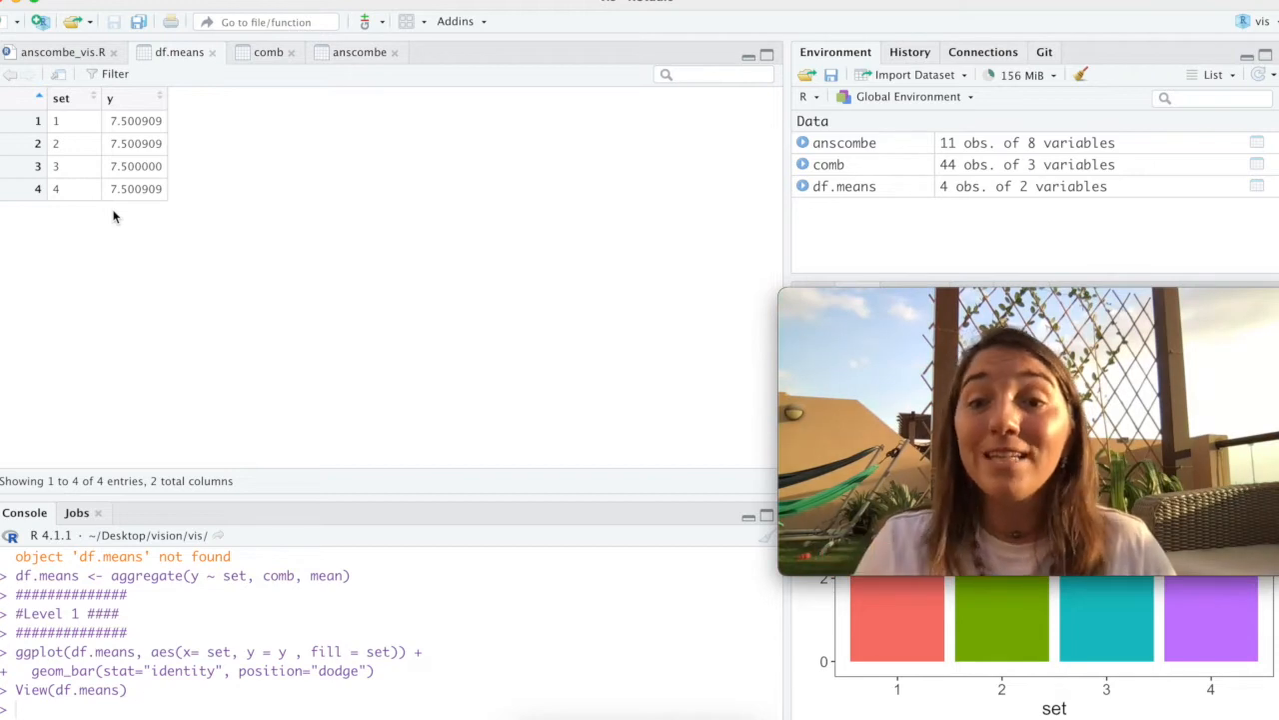
mouse_move(189, 246)
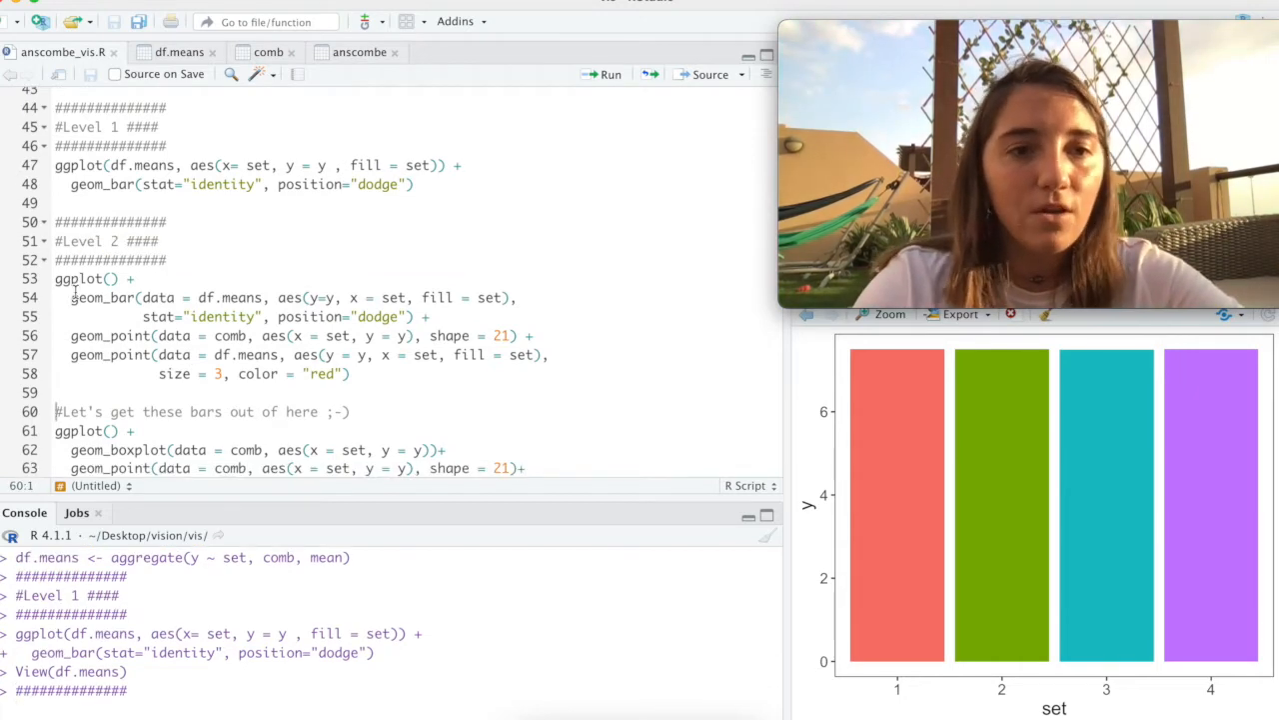
Step: Draw the Level 2 plot: mean bars overlaid with each set's points and red means
click(606, 73)
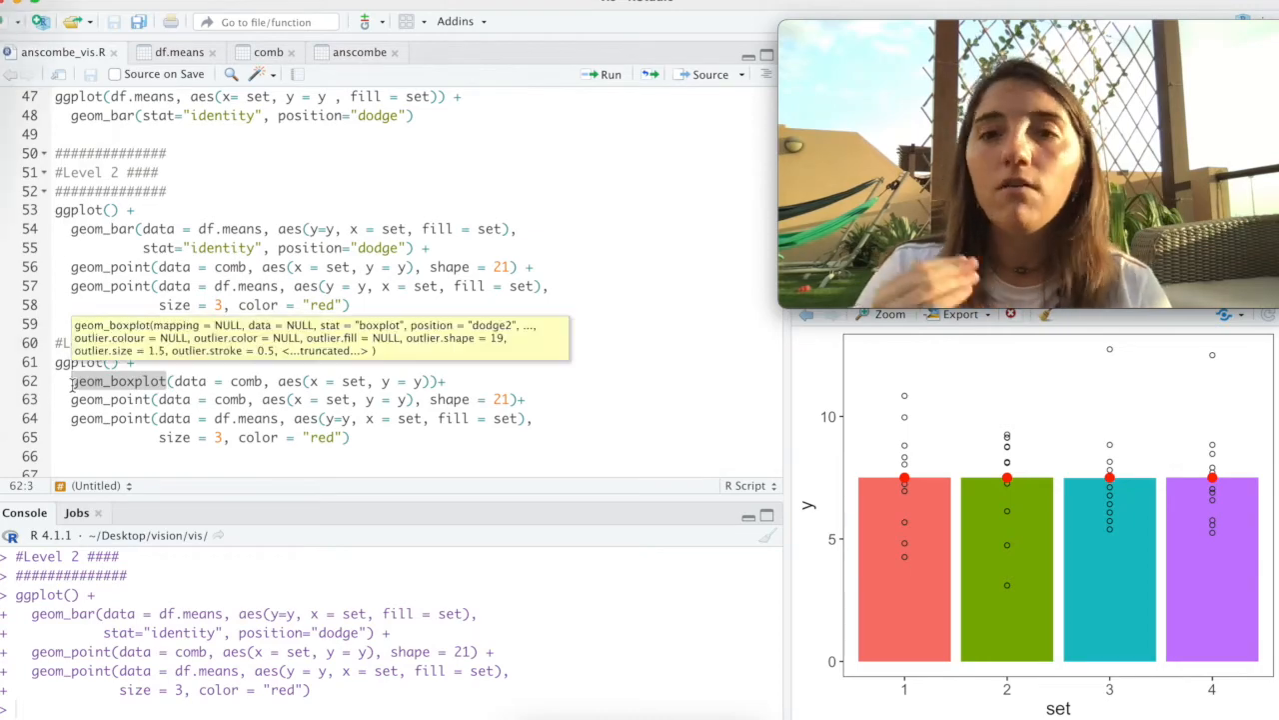
Step: Render the boxplot version and highlight df.means in the mean-points layer
click(605, 73)
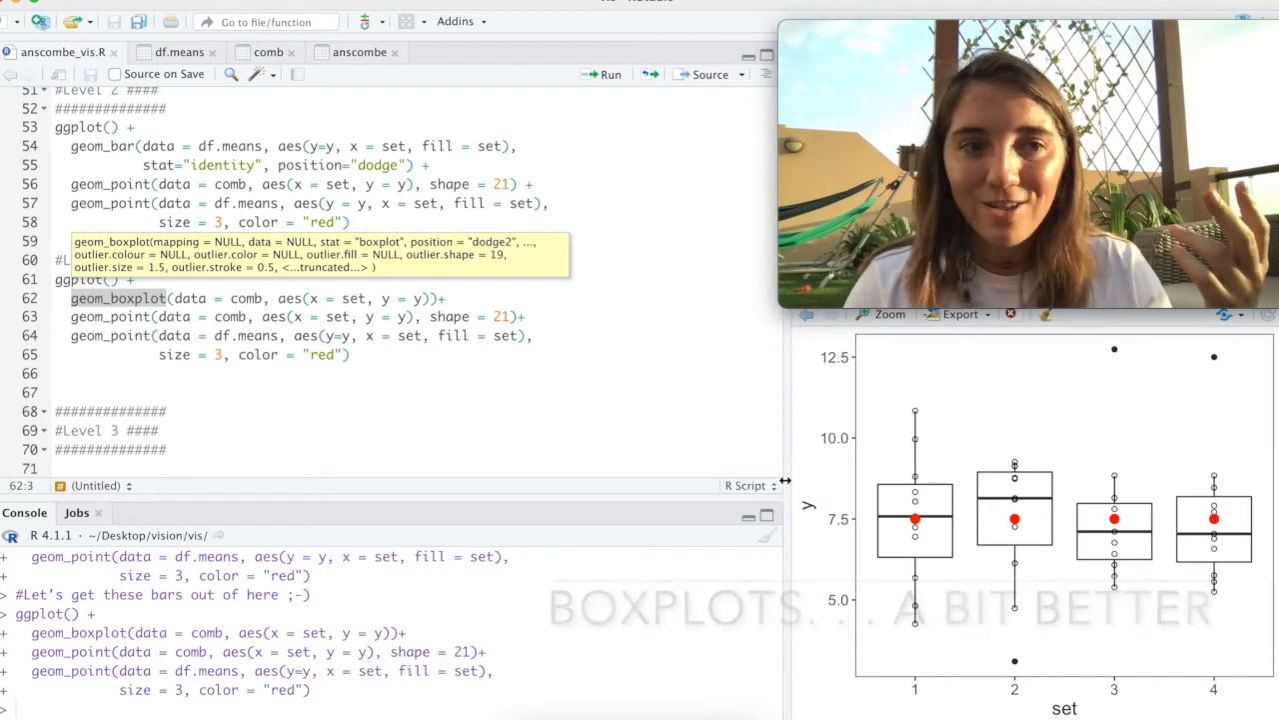
double_click(245, 335)
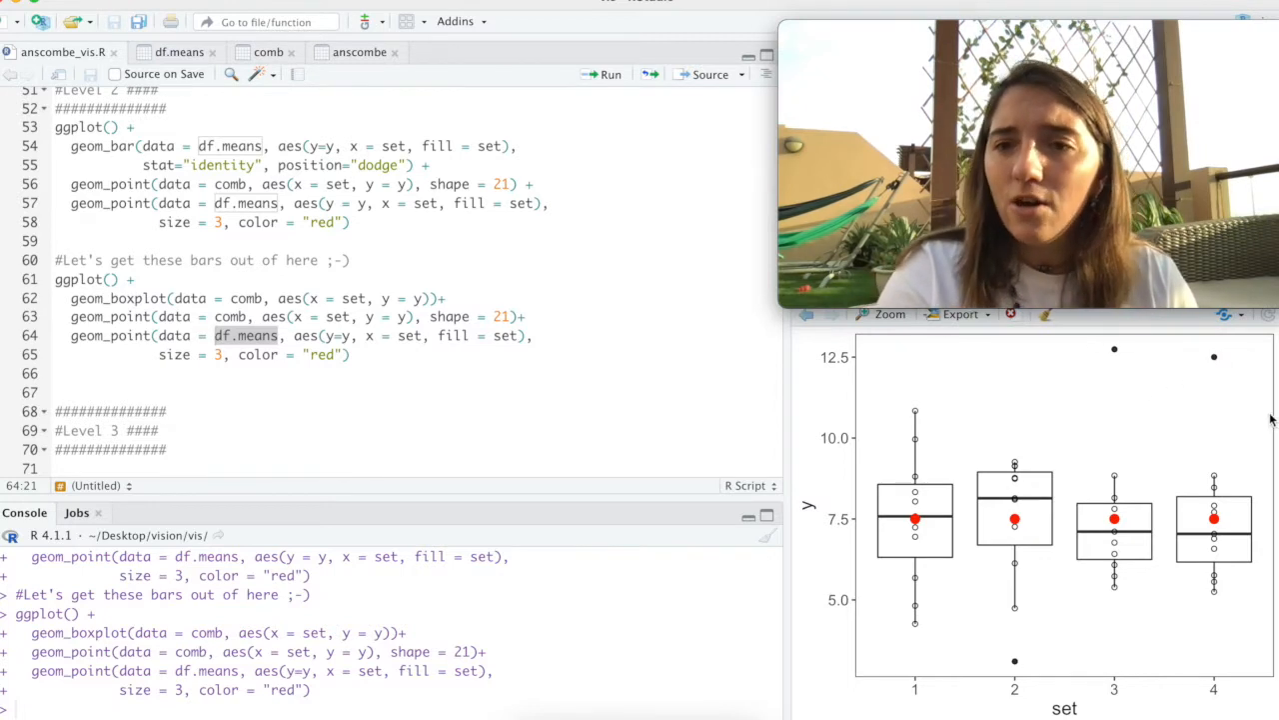
mouse_move(1145, 378)
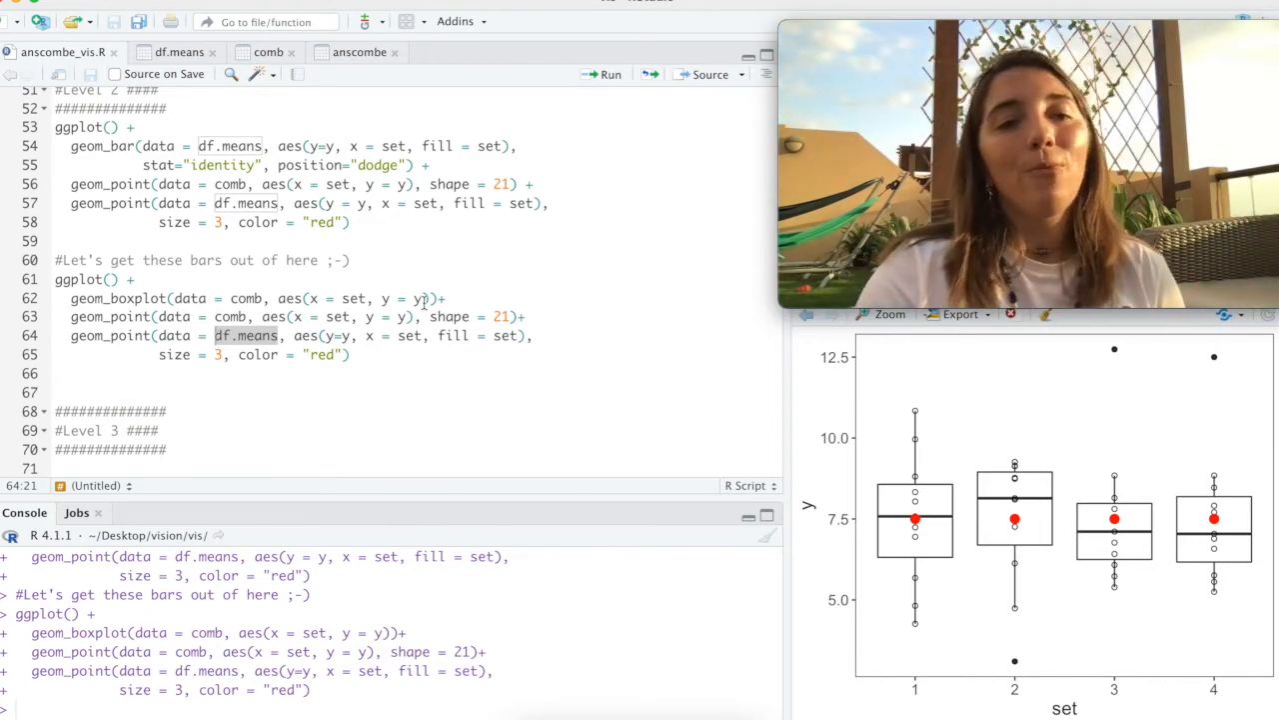
Step: Scroll down to the Level 3 Part A geom_jitter plot code
scroll(down, 3)
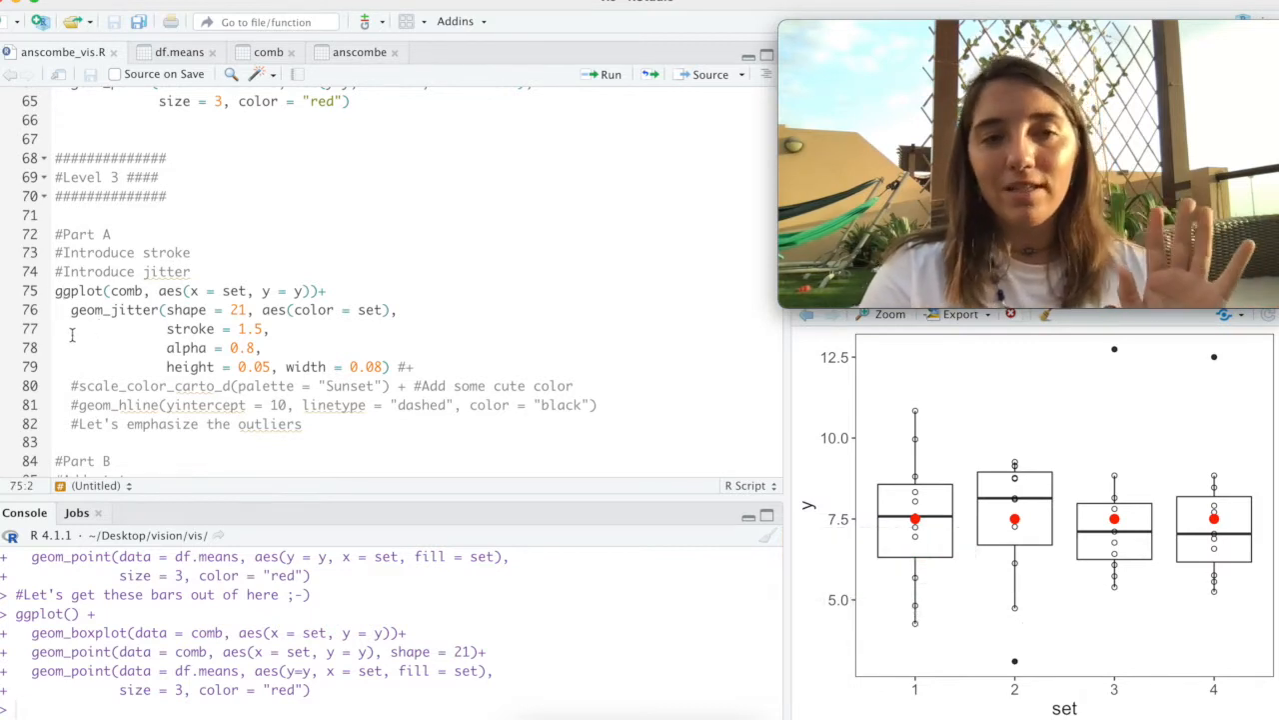
scroll(down, 3)
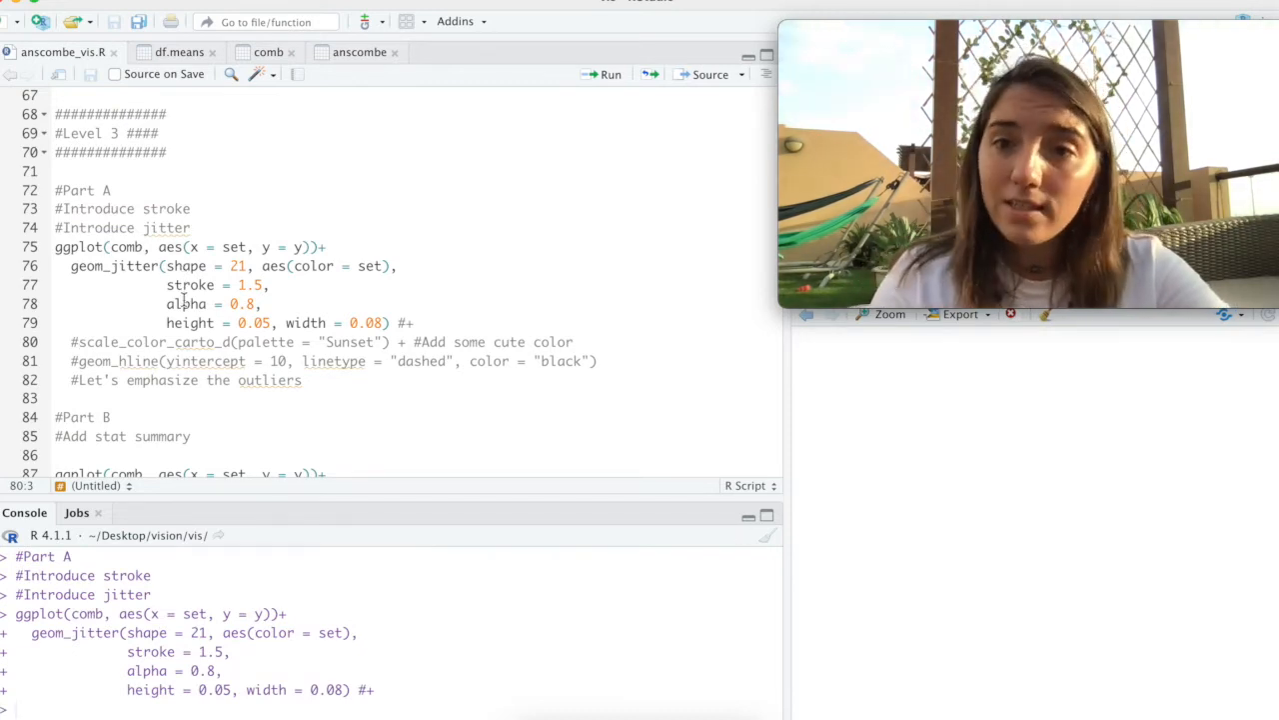
Step: Draw the jittered hollow-point plot coloured by set, highlighting stroke = 1.5
click(607, 74)
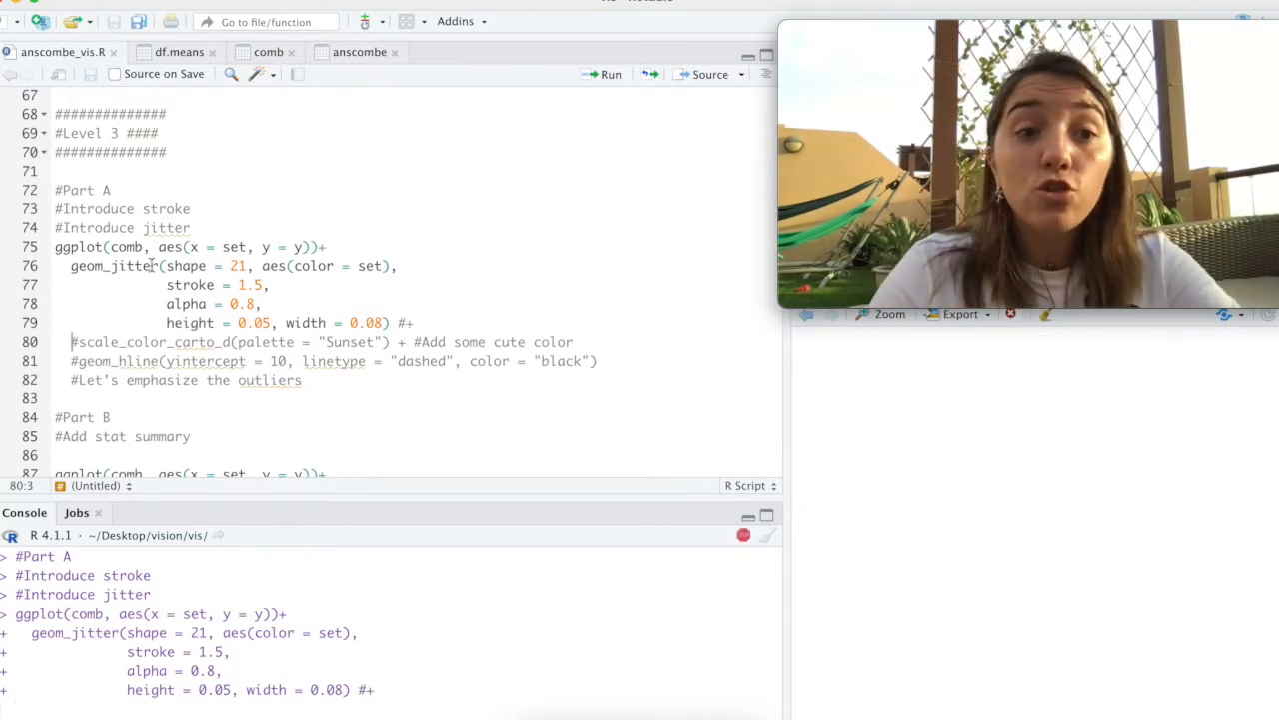
double_click(190, 284)
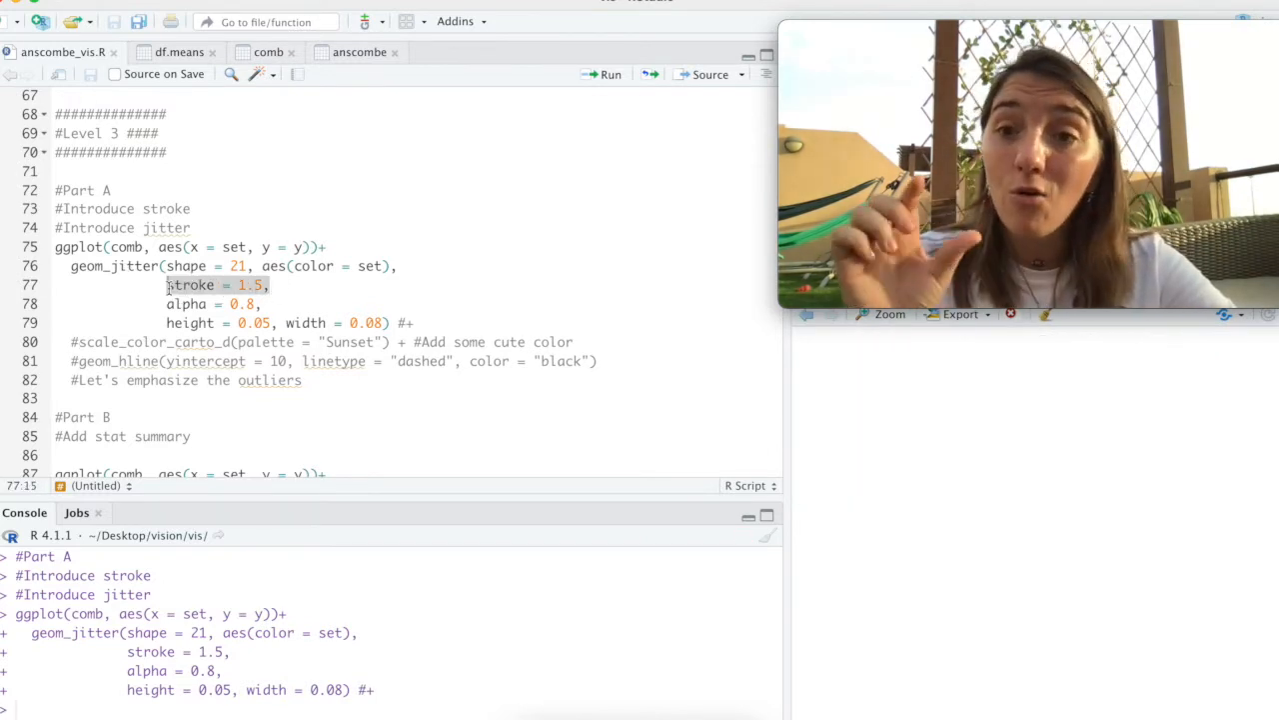
click(605, 74)
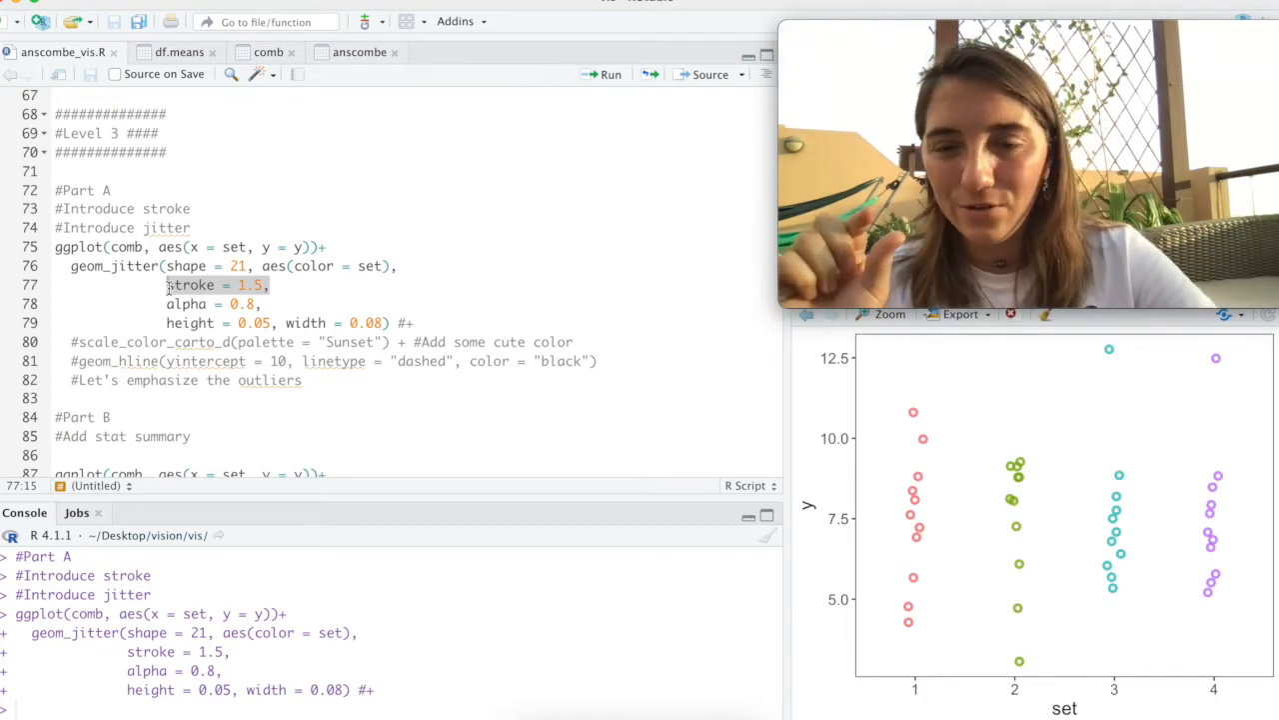
mouse_move(924, 417)
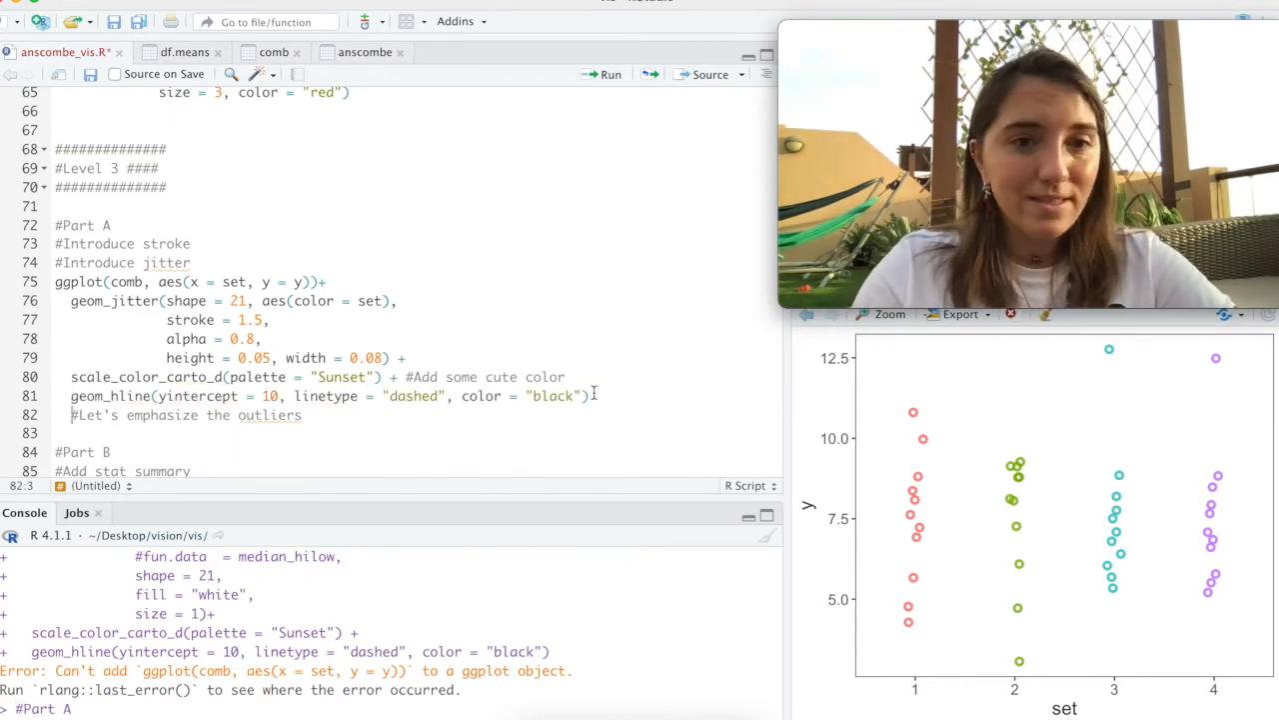
Step: Redraw with the Sunset palette and dashed line, highlighting yintercept = 10
click(602, 74)
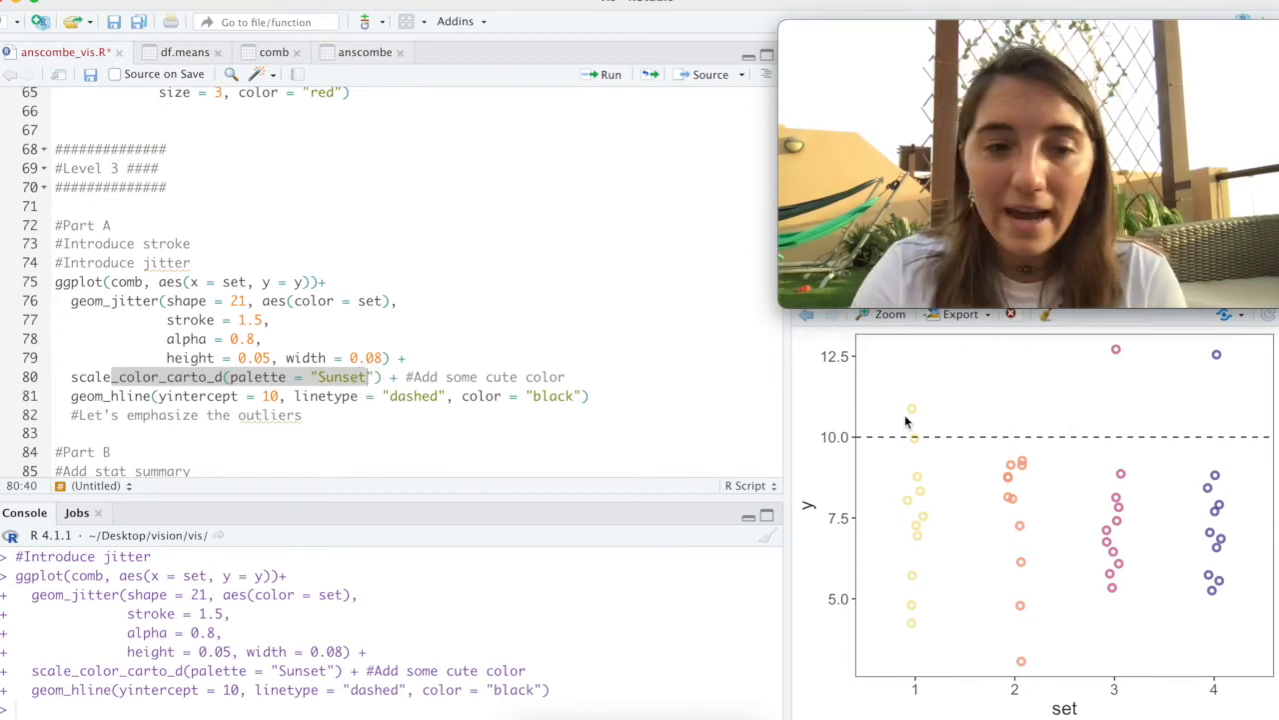
click(197, 396)
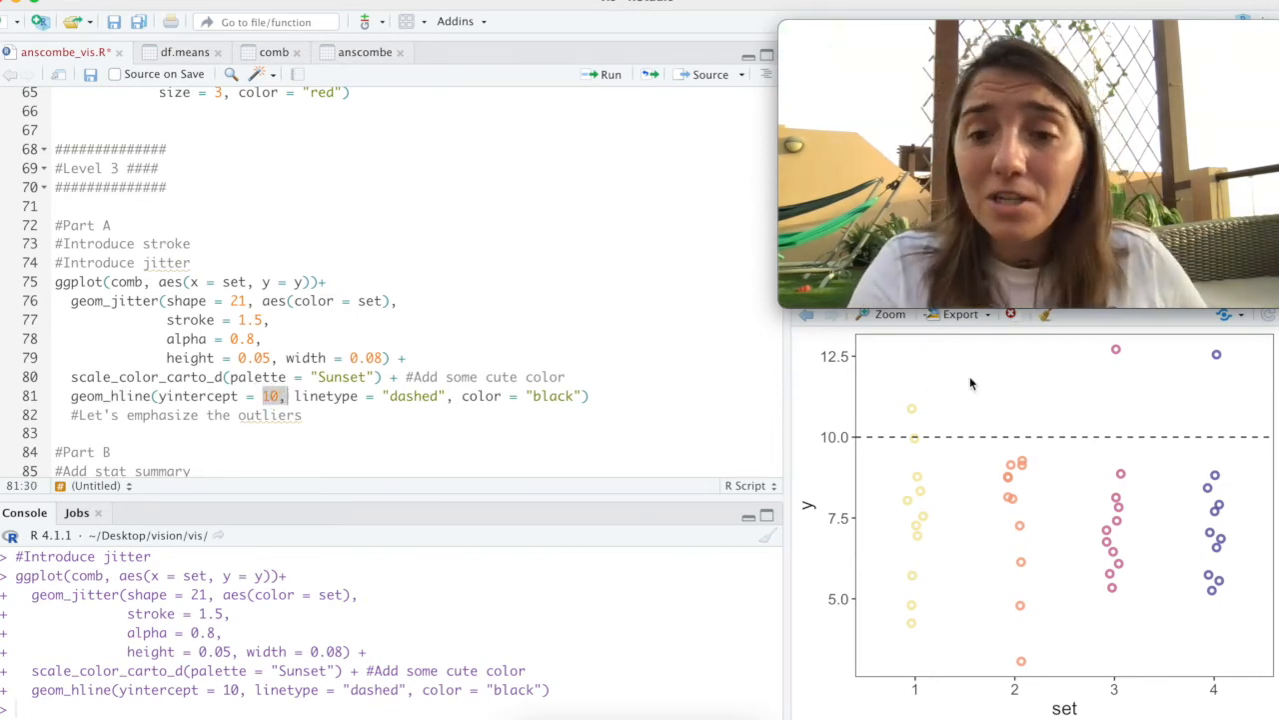
mouse_move(881, 442)
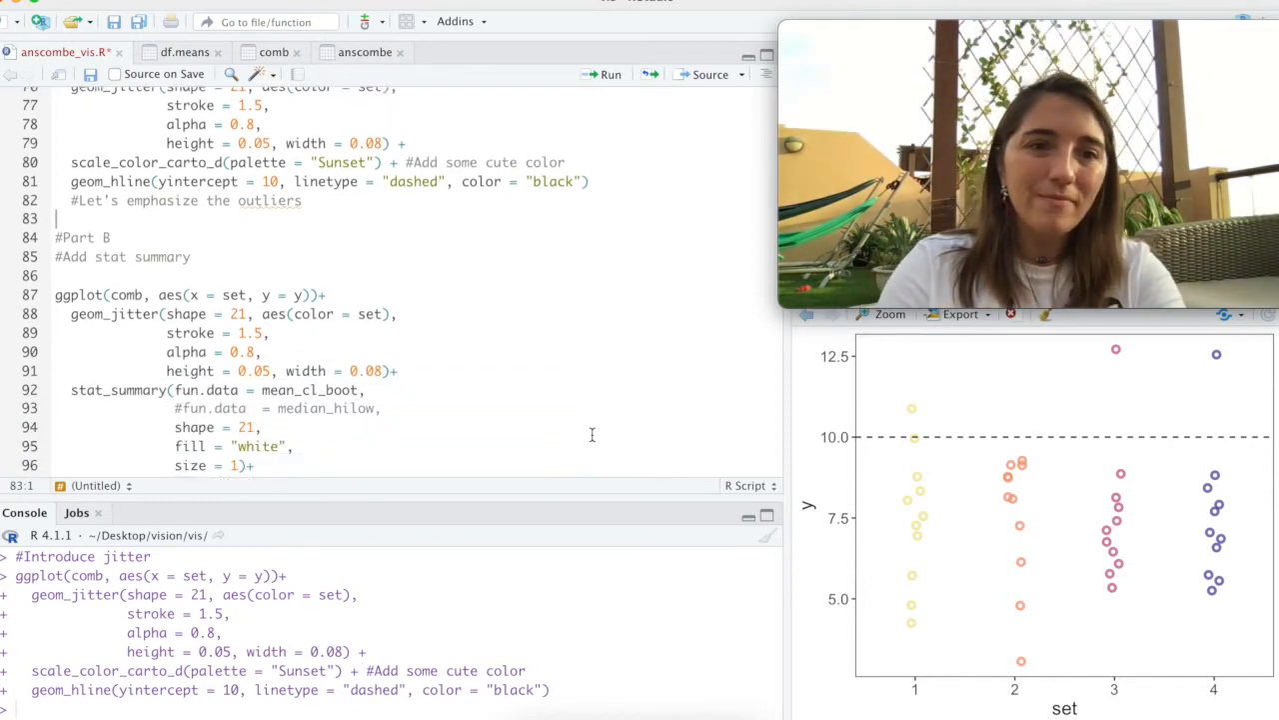
Step: Highlight the Part B stat_summary layer and draw white per-set summary points
scroll(down, 3)
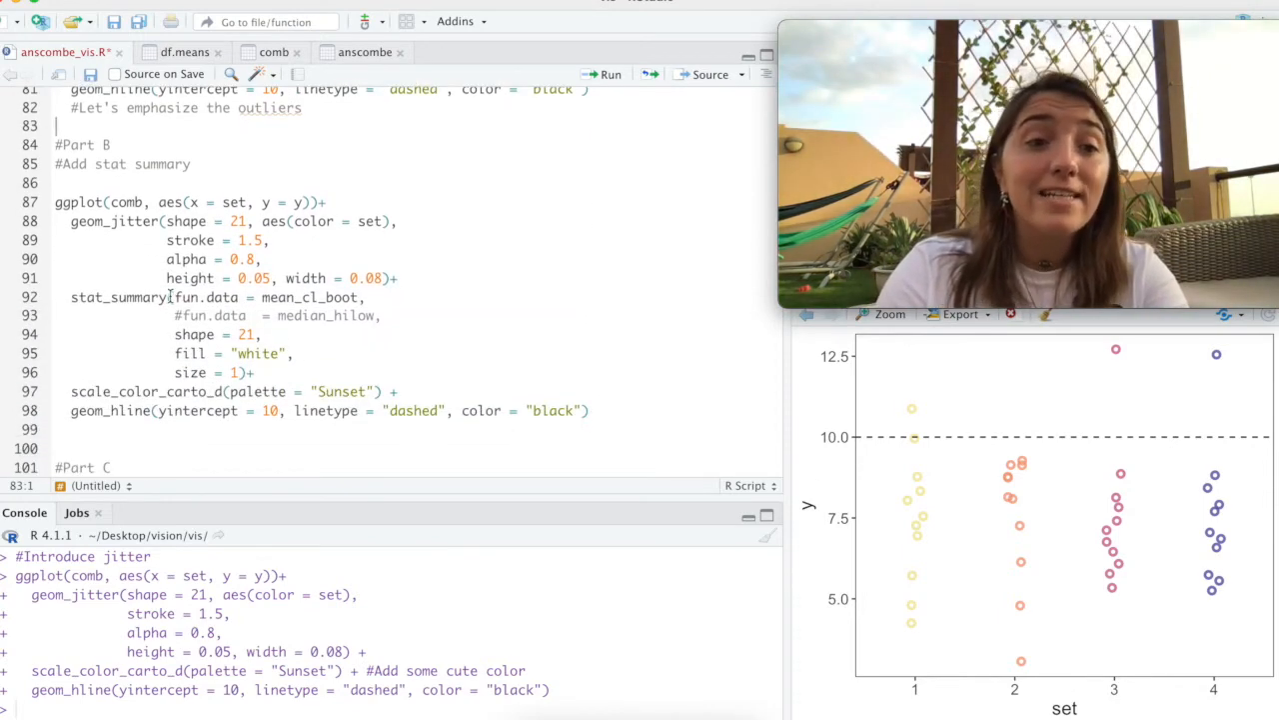
double_click(118, 296)
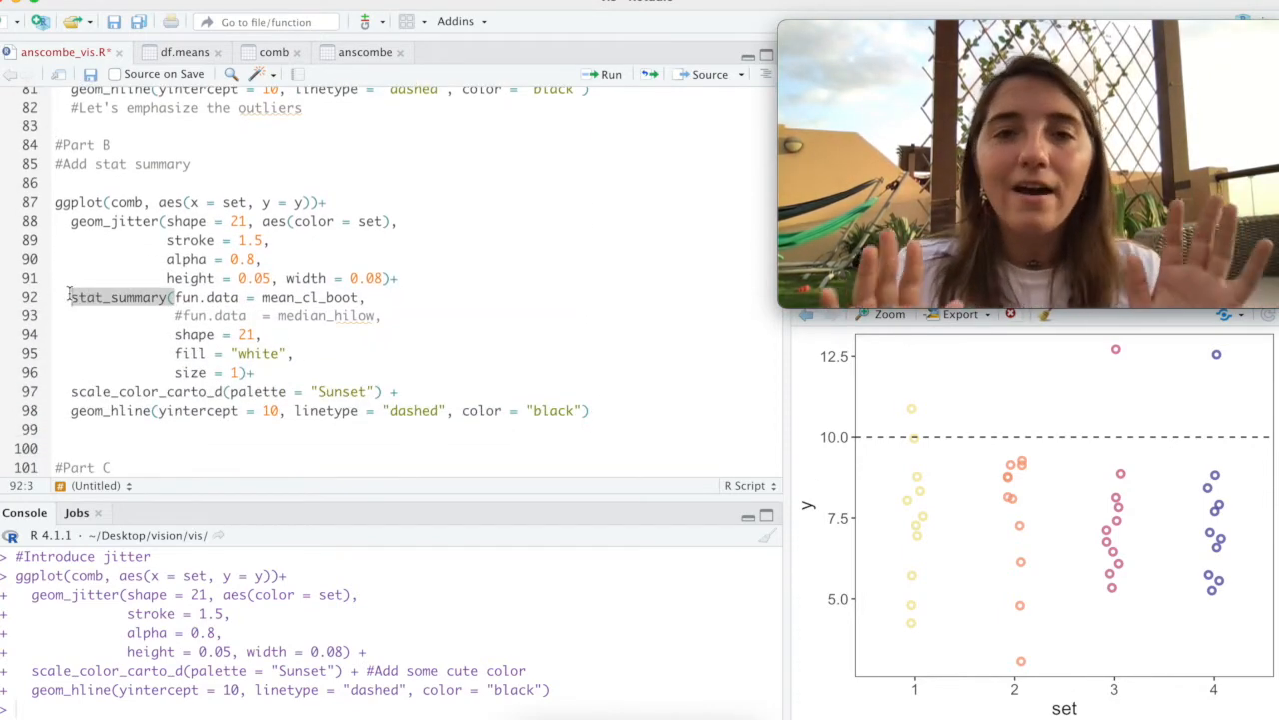
mouse_move(120, 297)
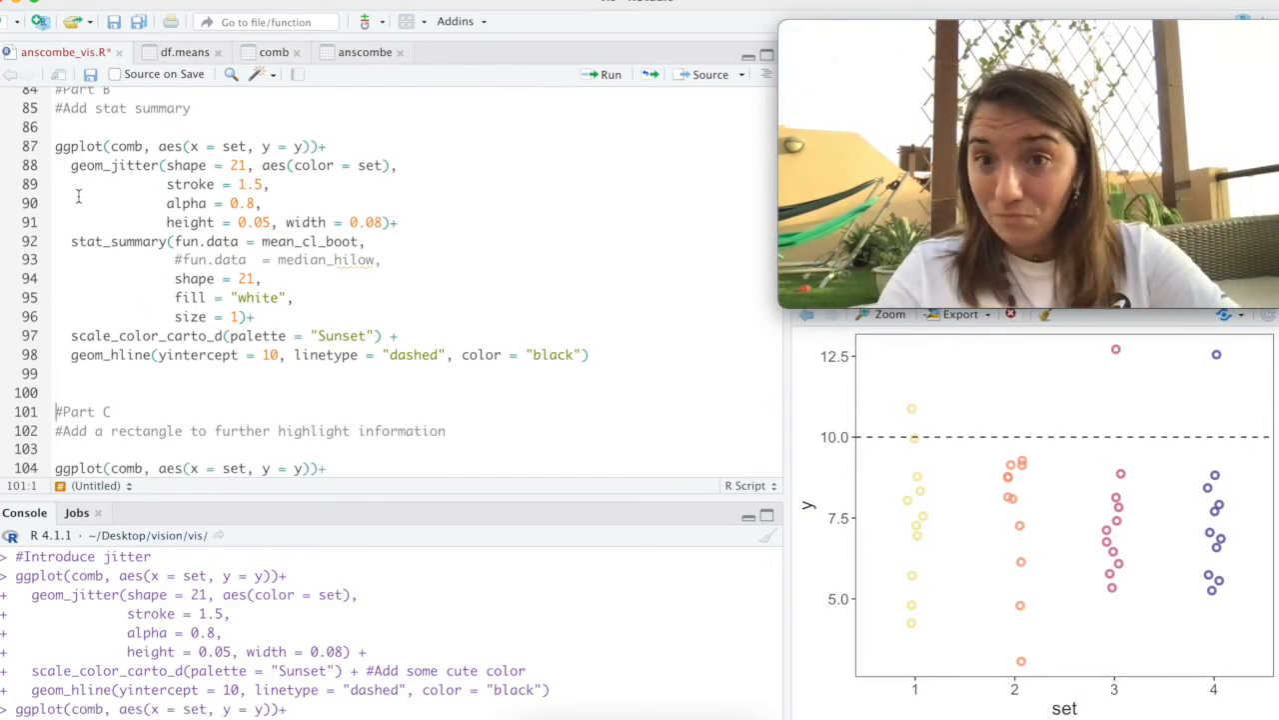
click(606, 74)
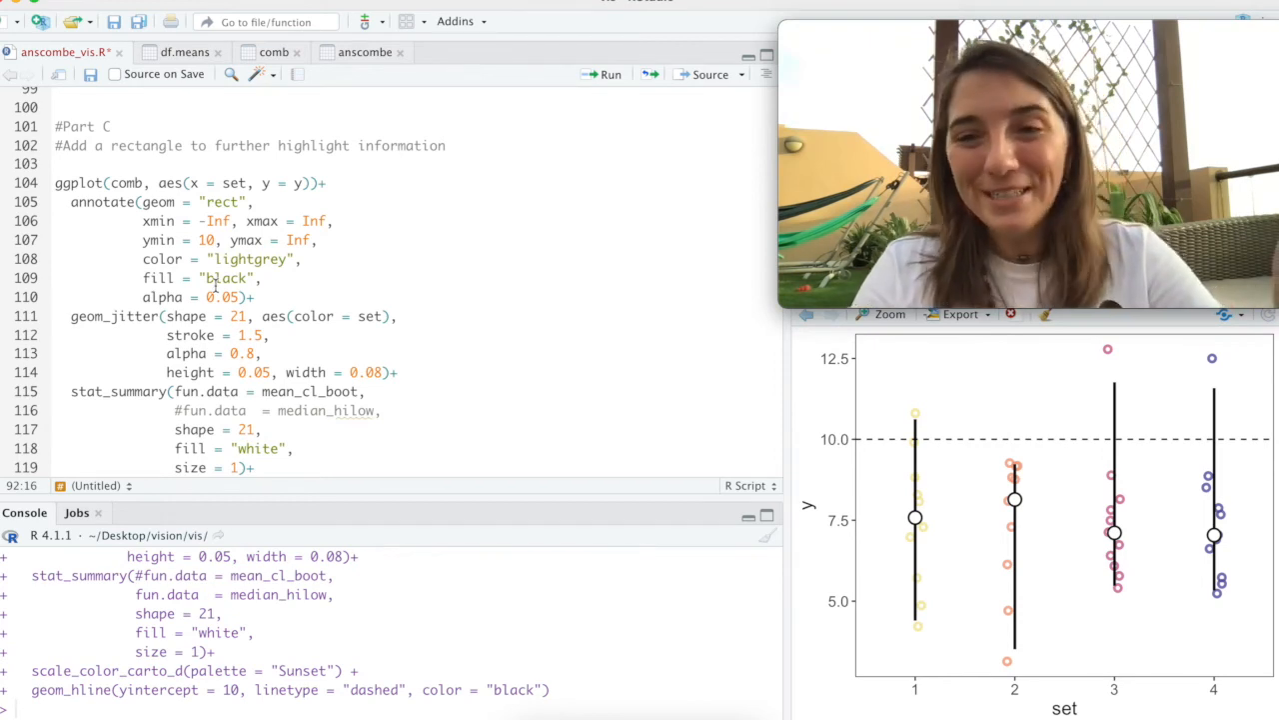
mouse_move(989, 400)
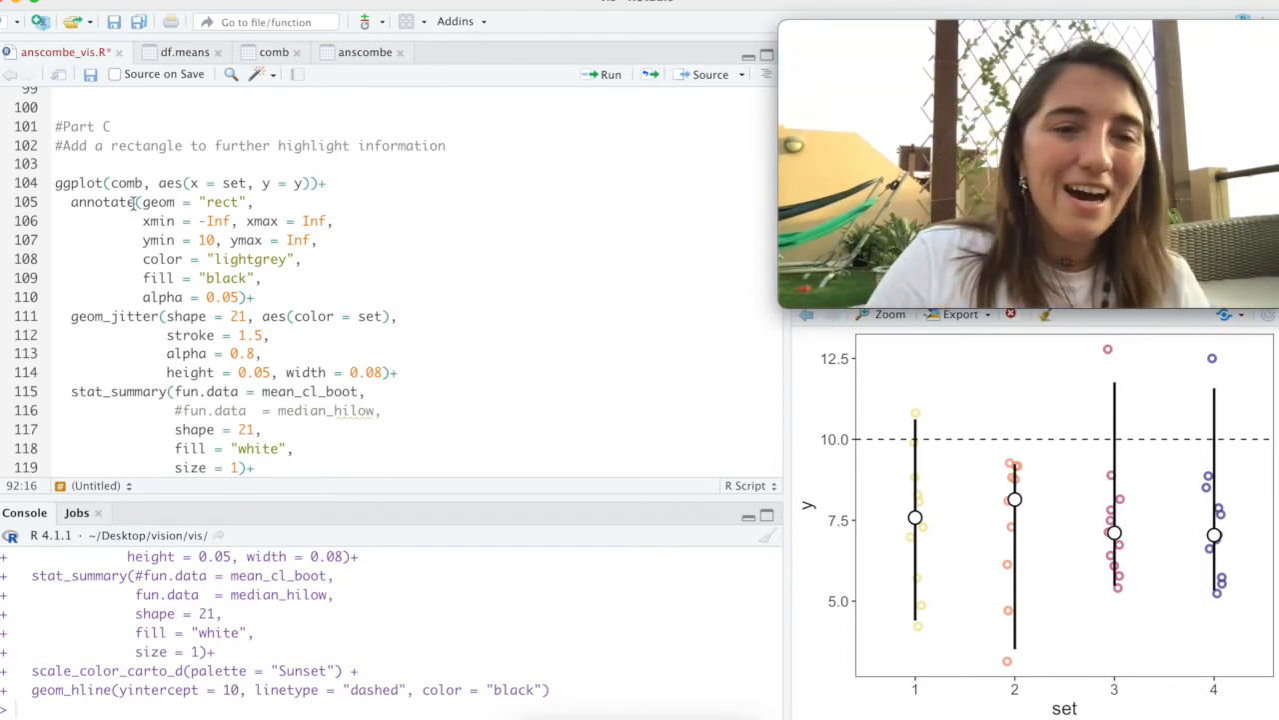
Step: Run the Part C code adding a light grey rect annotation above y = 10 (alpha 0.05)
click(70, 201)
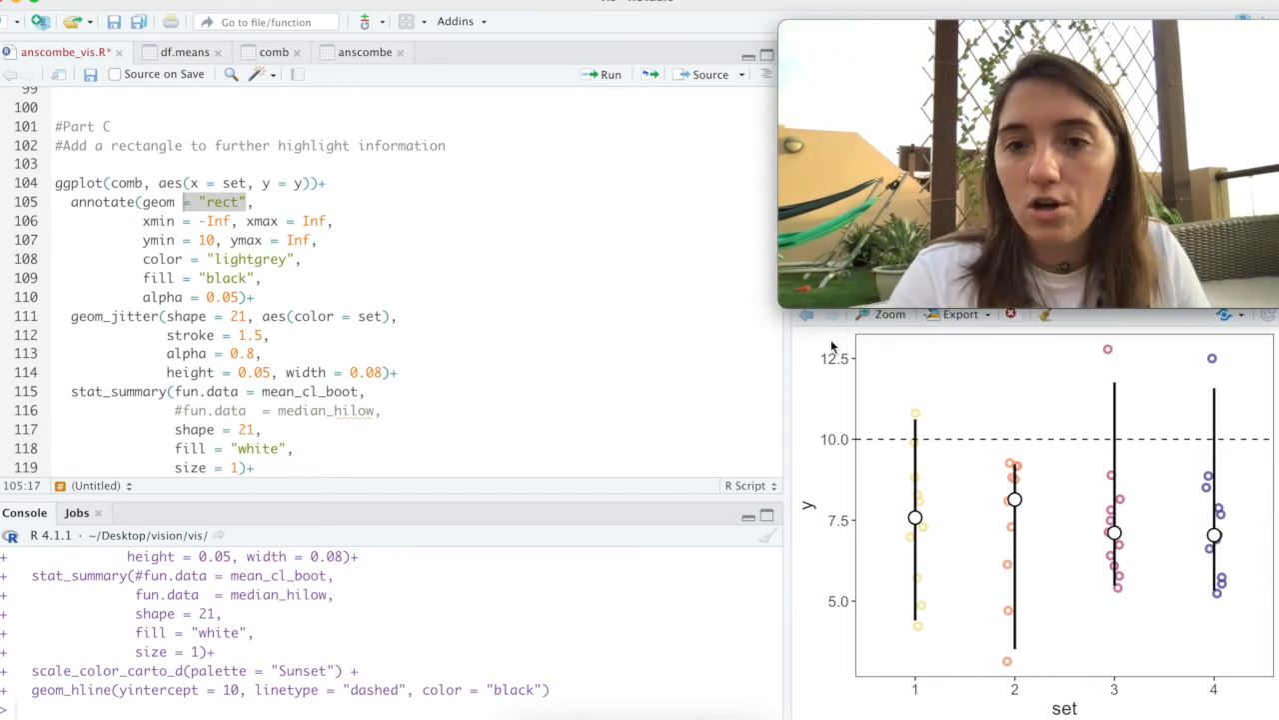
mouse_move(883, 376)
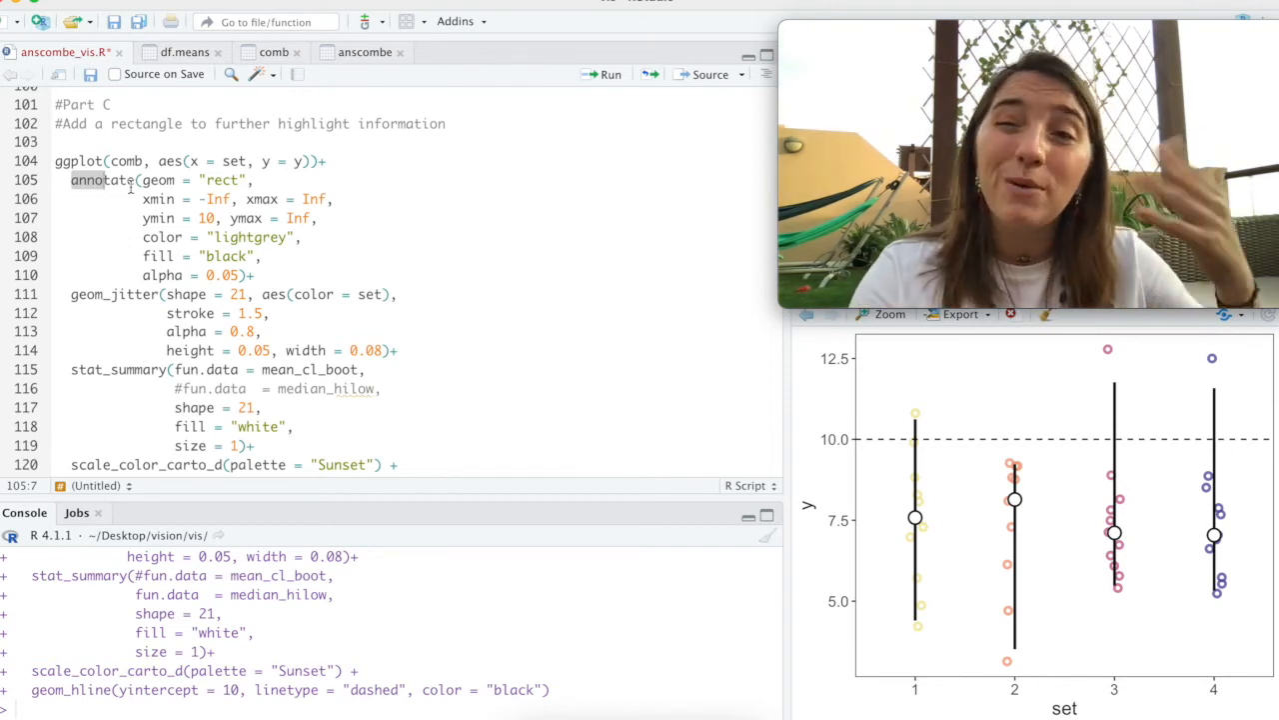
click(62, 161)
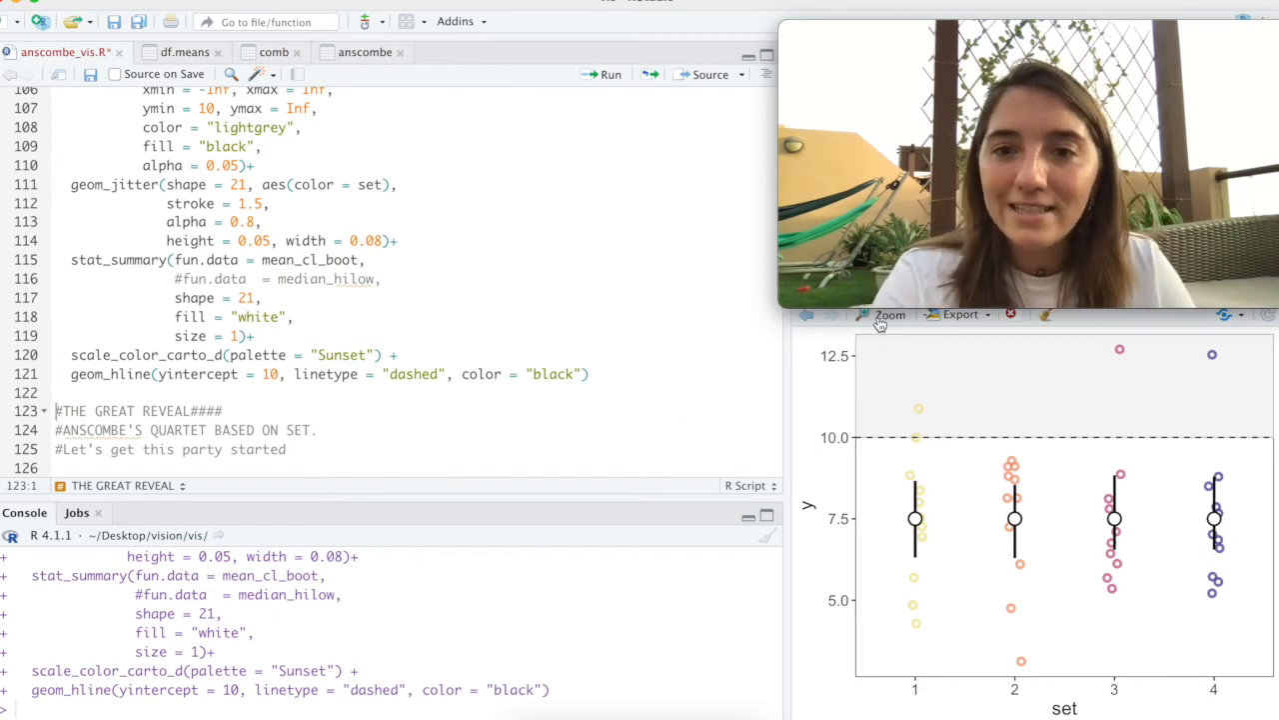
click(885, 315)
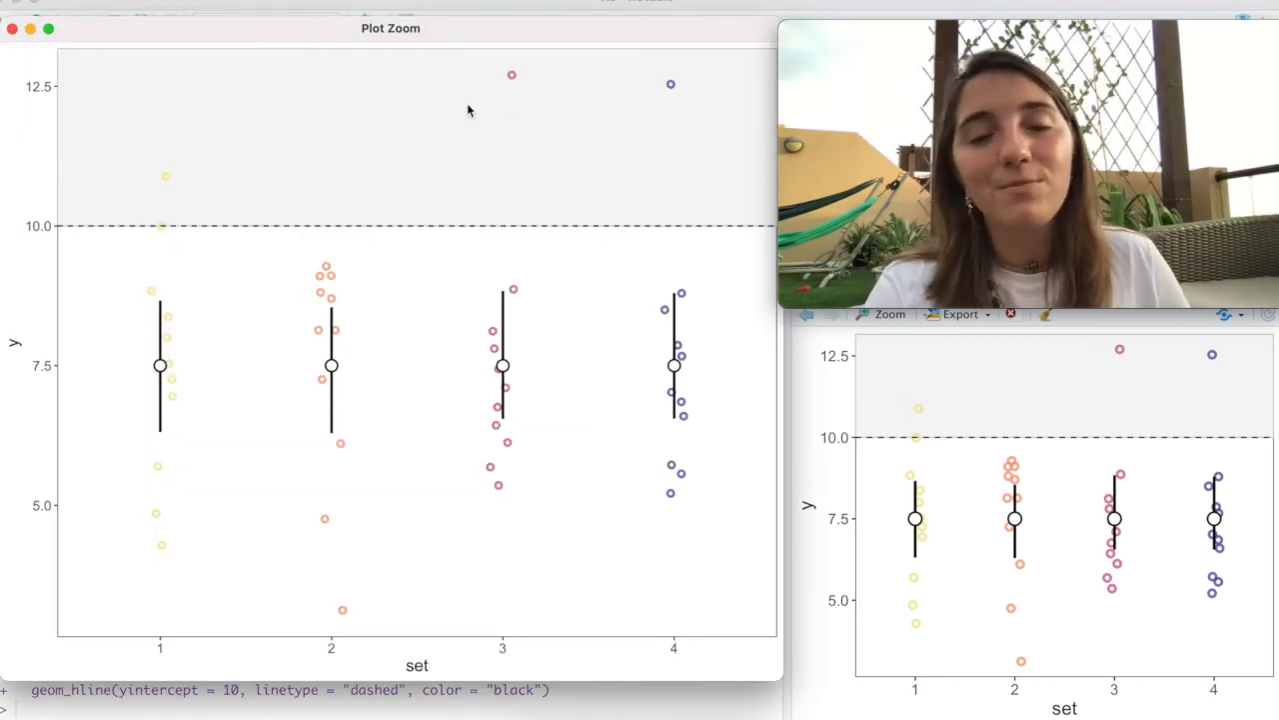
mouse_move(706, 270)
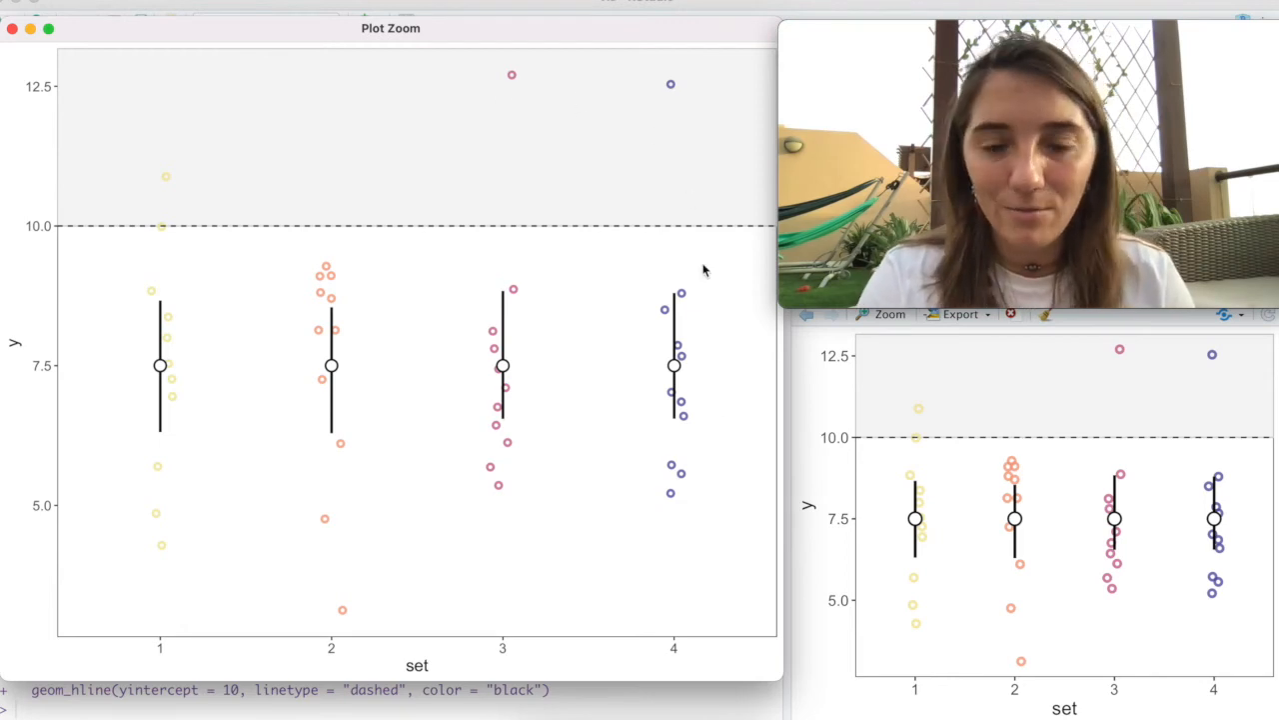
mouse_move(534, 276)
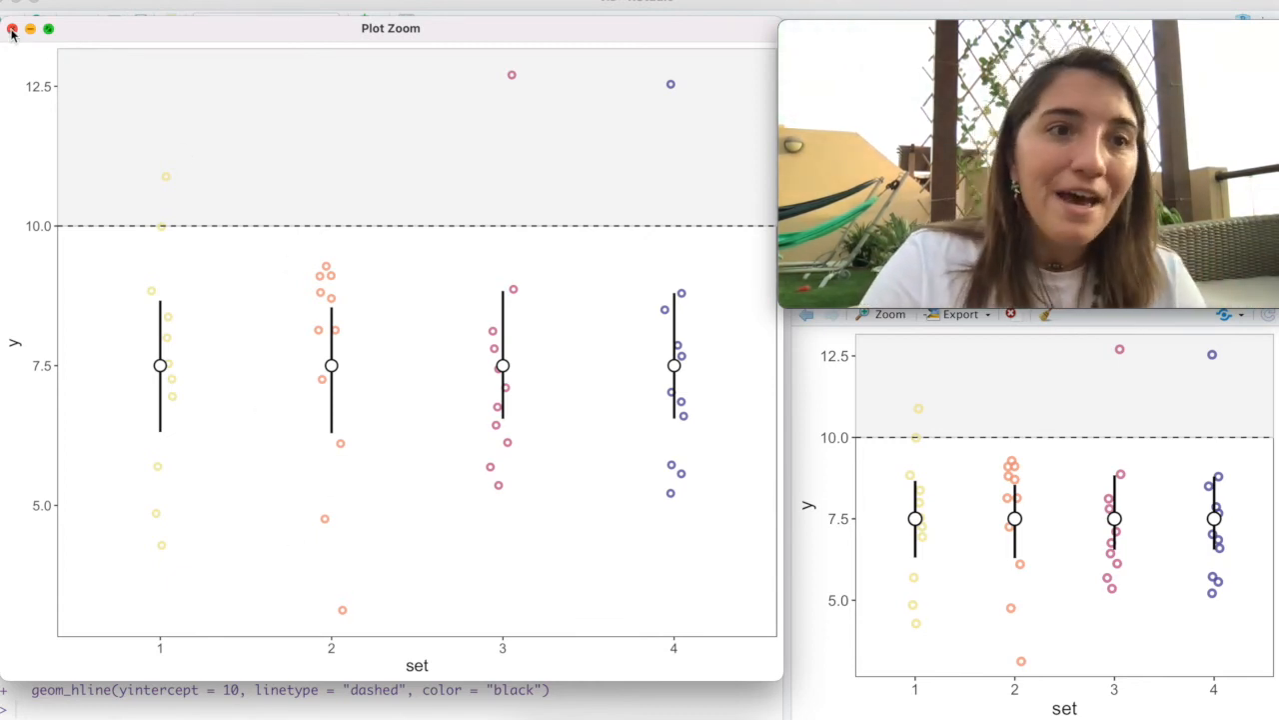
click(13, 31)
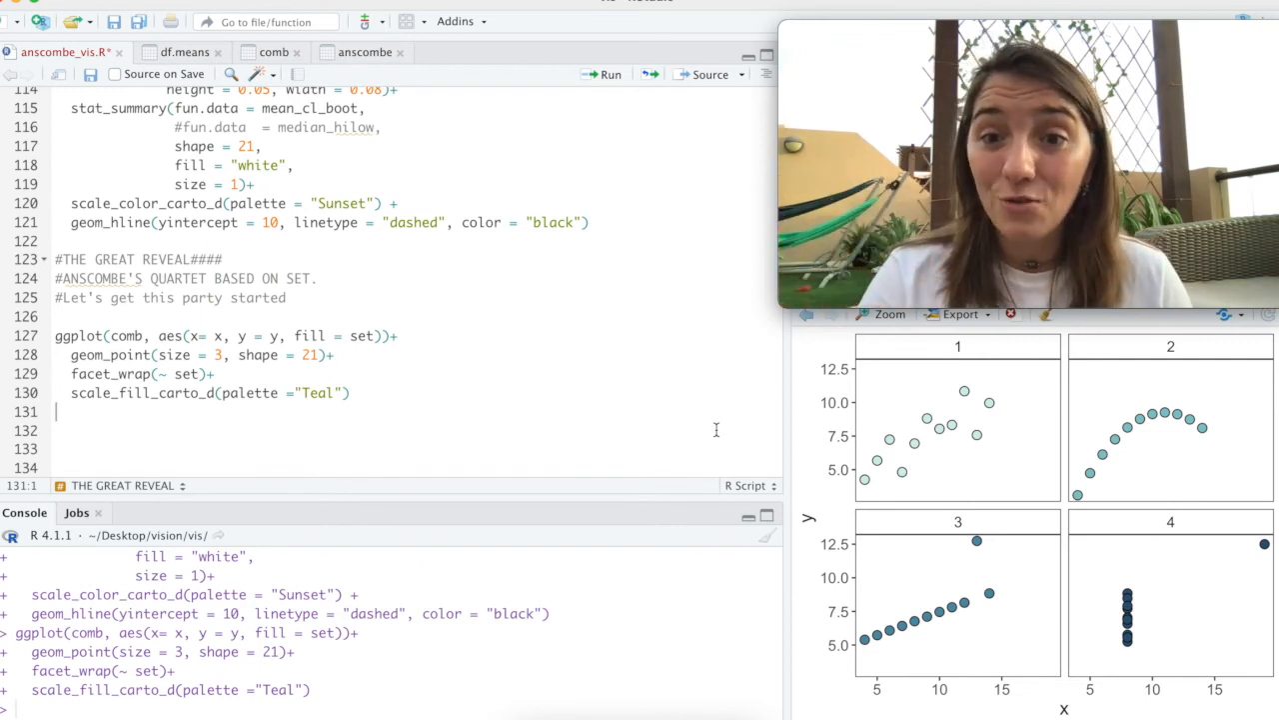
Step: Zoom the faceted four-panel Teal scatterplot of x against y by set
click(887, 314)
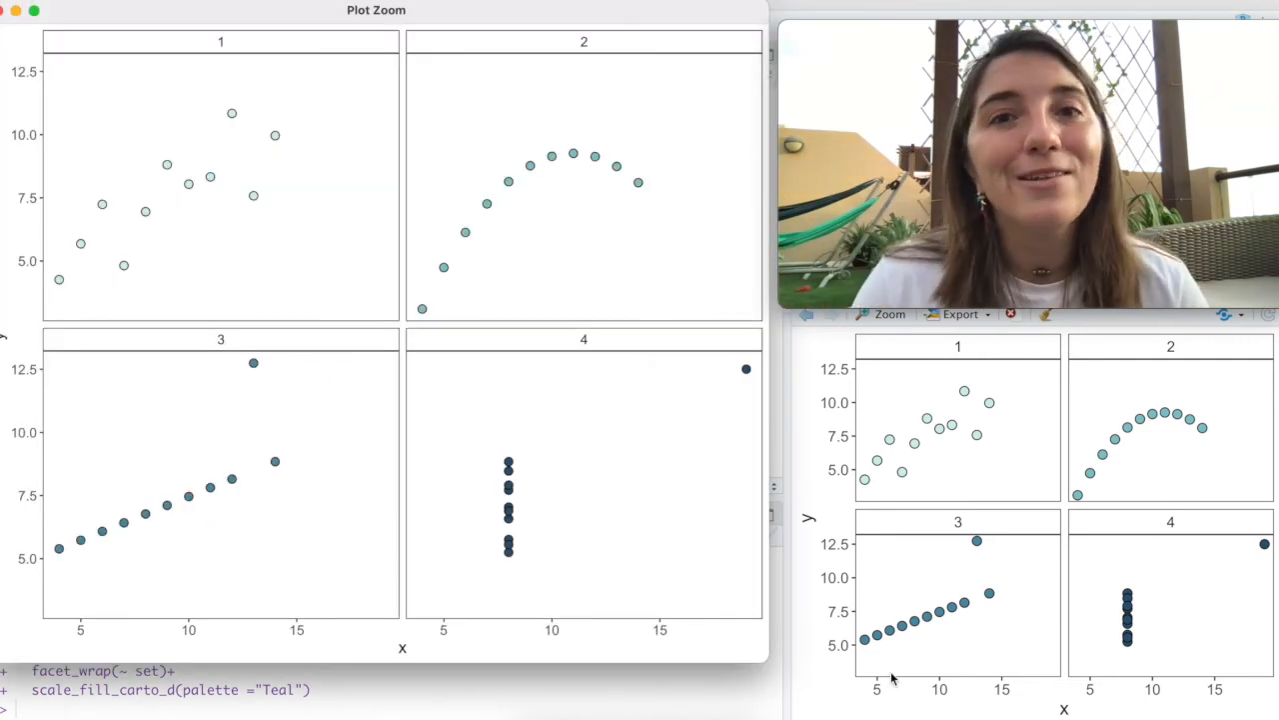